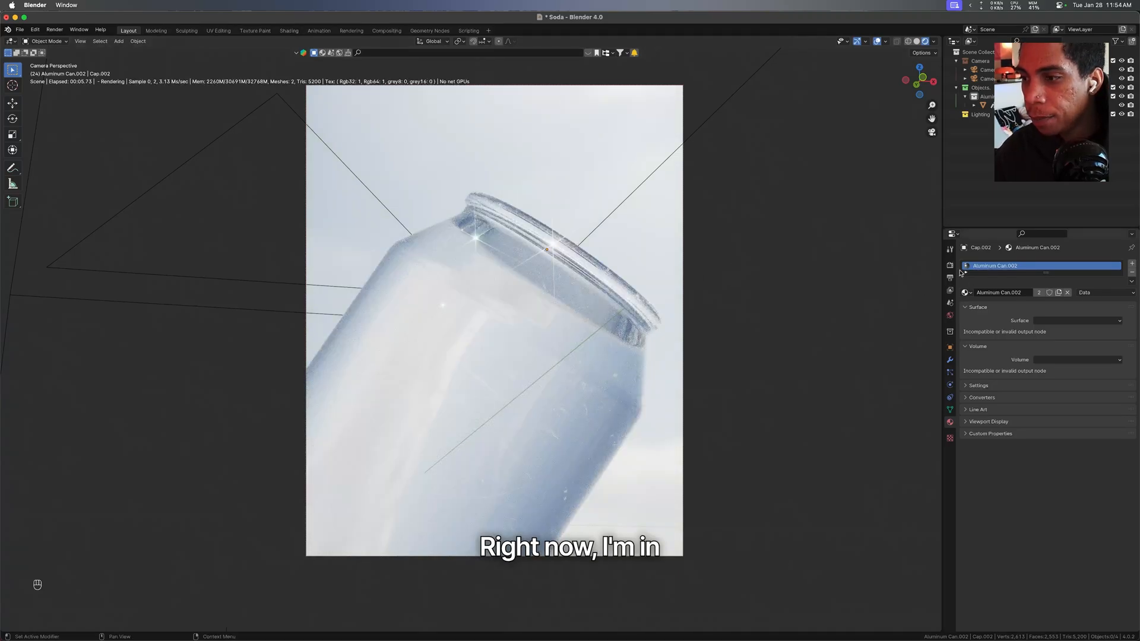
Step: Switch the Properties editor to Render Properties to show the Octane Kernel settings
{"action": "left_click", "coordinate": [950, 264]}
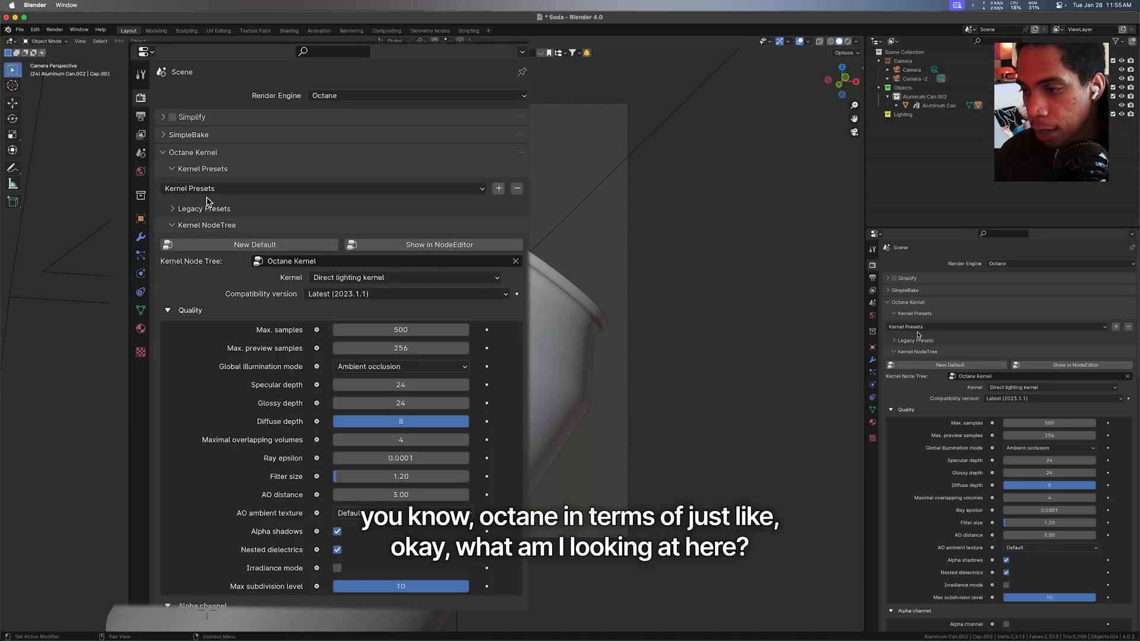
{"action": "mouse_move", "coordinate": [234, 237]}
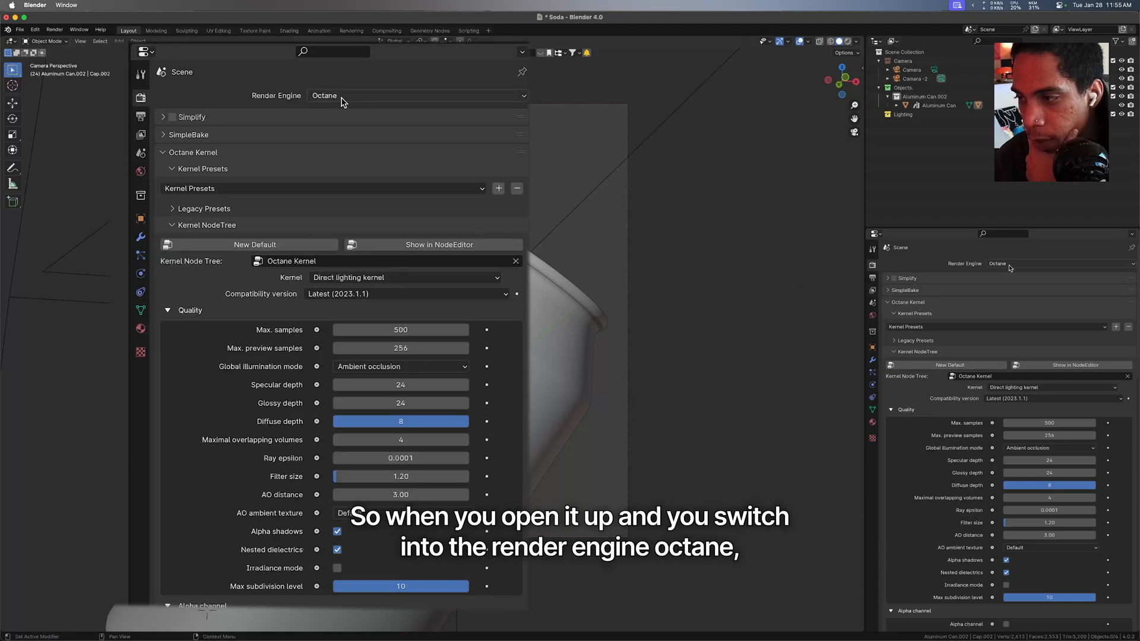
{"action": "mouse_move", "coordinate": [121, 232]}
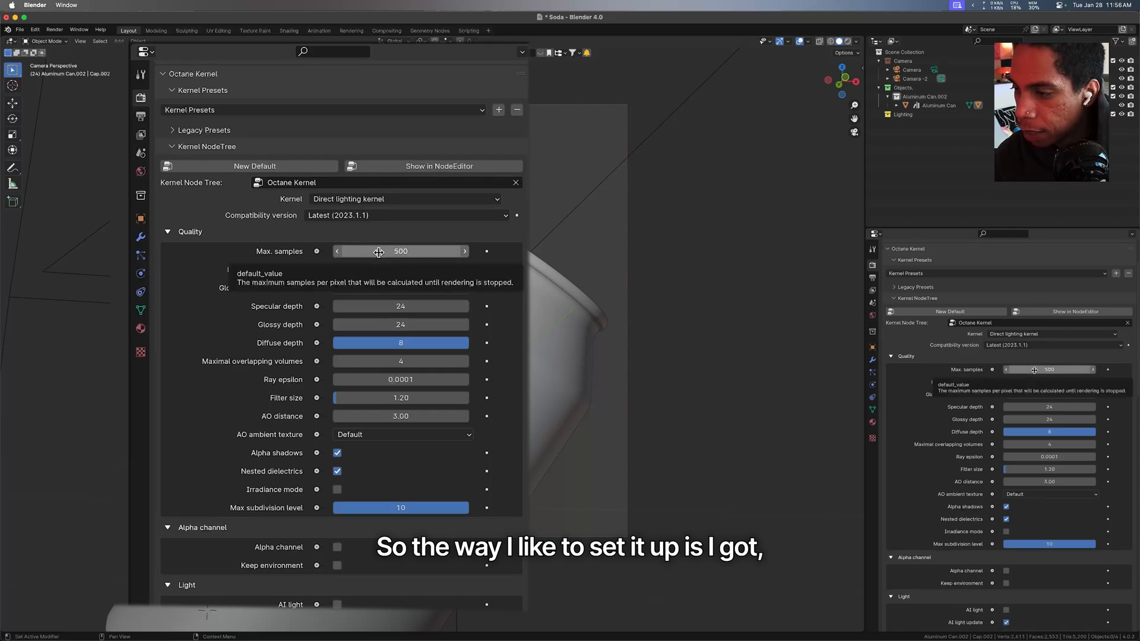
{"action": "mouse_move", "coordinate": [291, 269]}
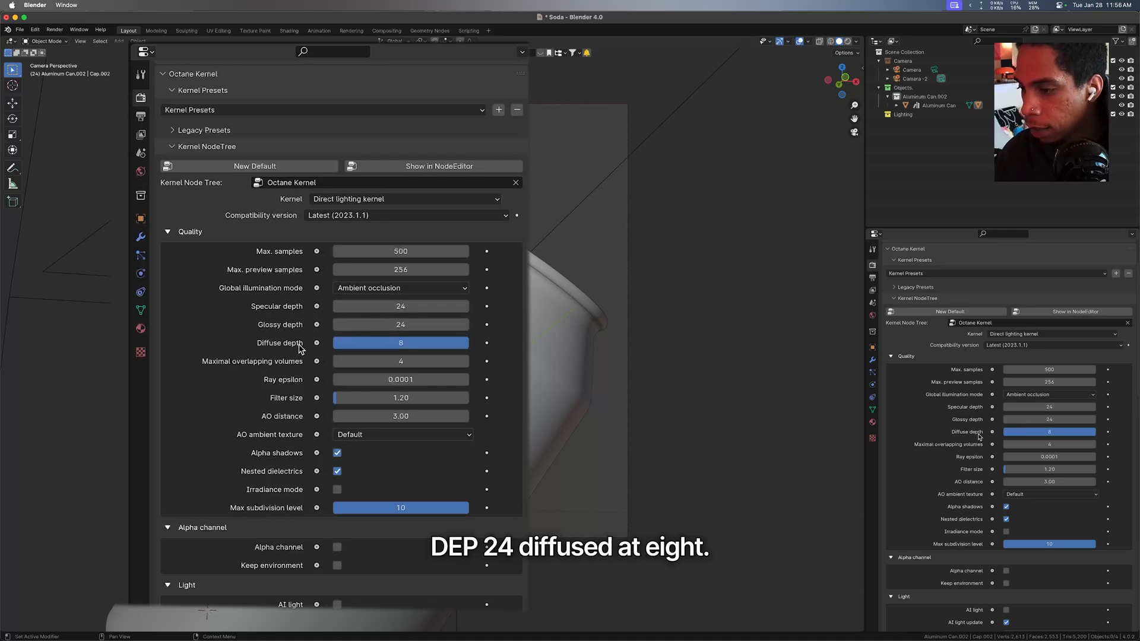
{"action": "mouse_move", "coordinate": [323, 353]}
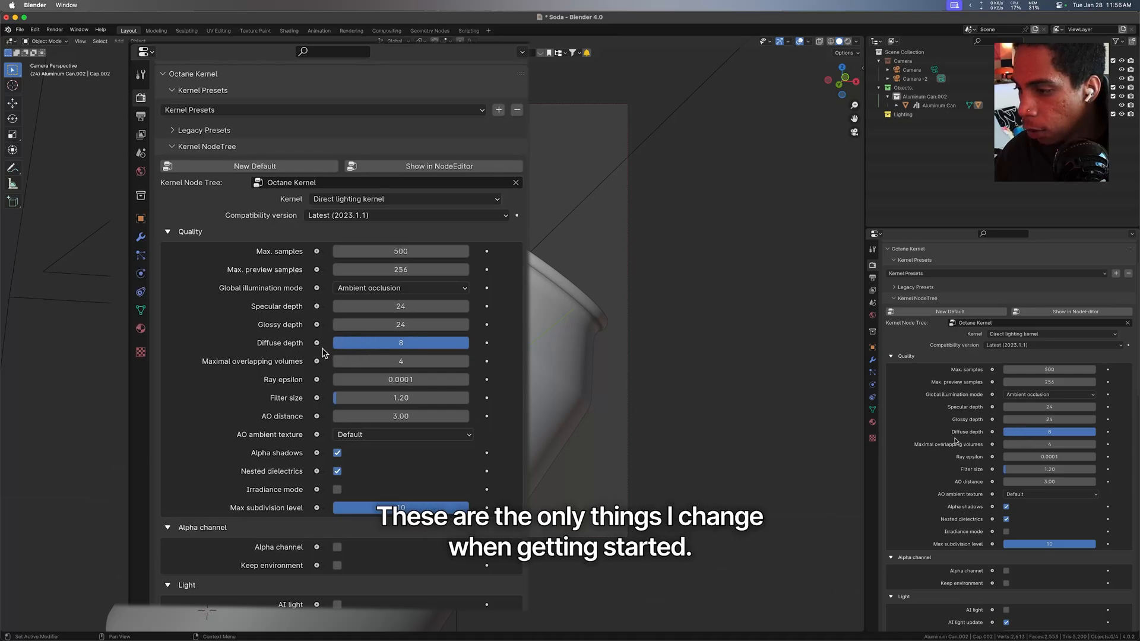
{"action": "mouse_move", "coordinate": [267, 300]}
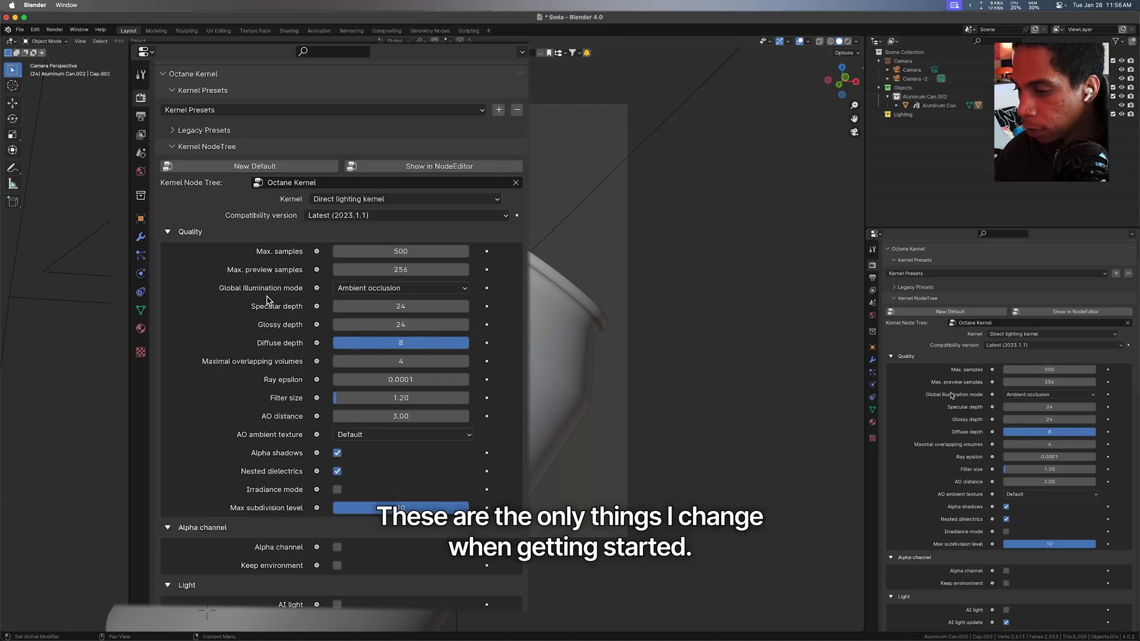
{"action": "scroll", "scroll_direction": "down", "scroll_amount": 3}
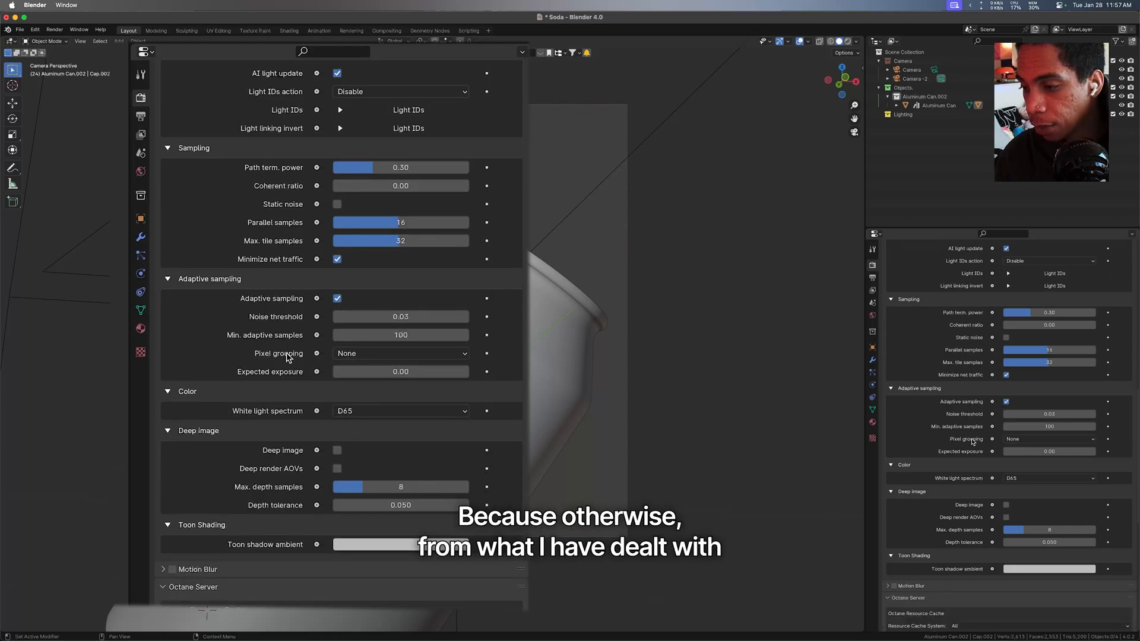
{"action": "mouse_move", "coordinate": [298, 335]}
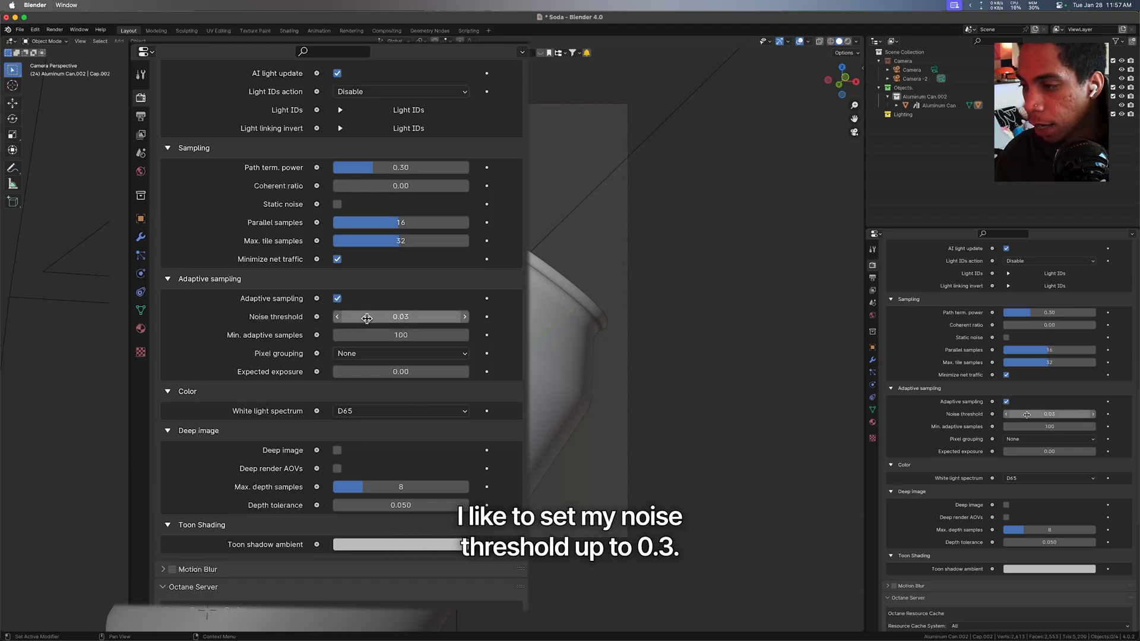
{"action": "mouse_move", "coordinate": [372, 316]}
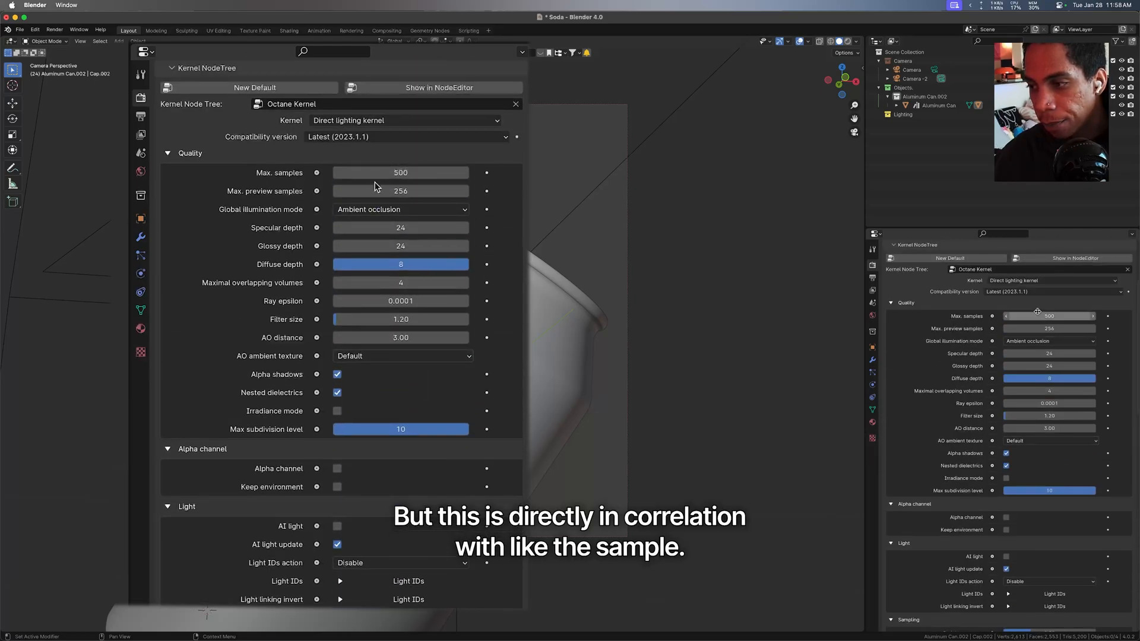
{"action": "mouse_move", "coordinate": [400, 173]}
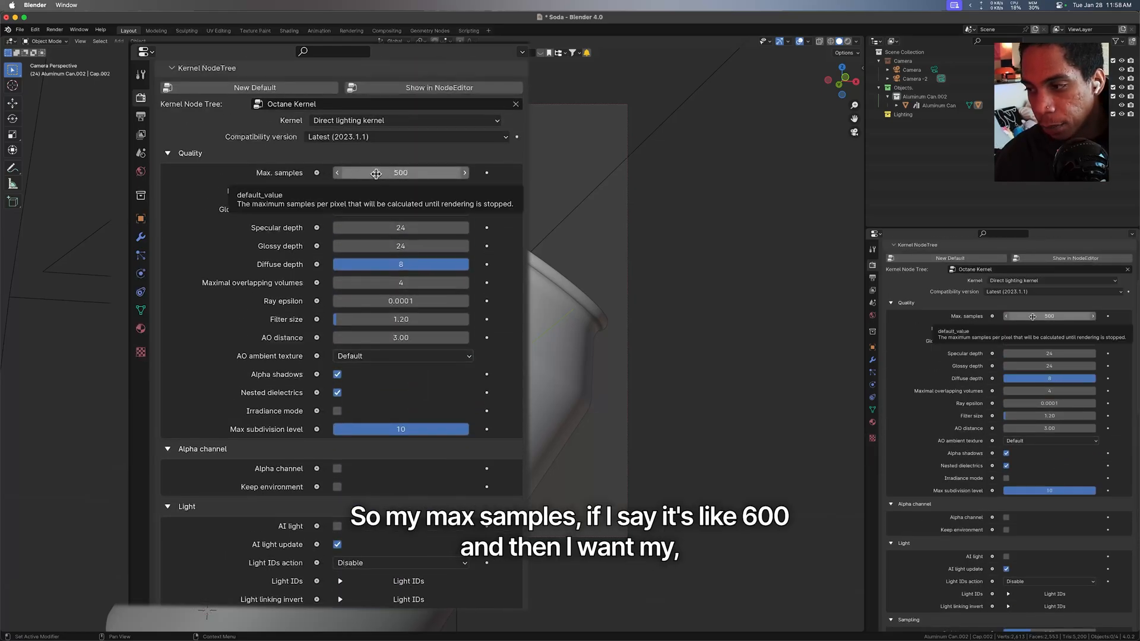
{"action": "scroll", "scroll_direction": "down", "scroll_amount": 3}
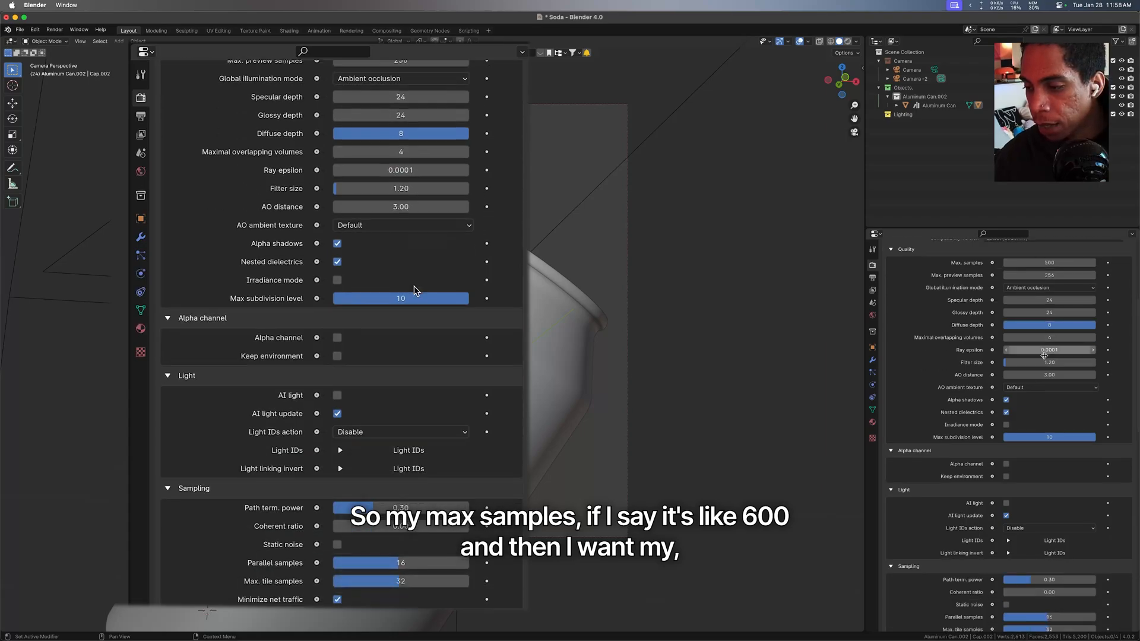
{"action": "scroll", "scroll_direction": "down", "scroll_amount": 3}
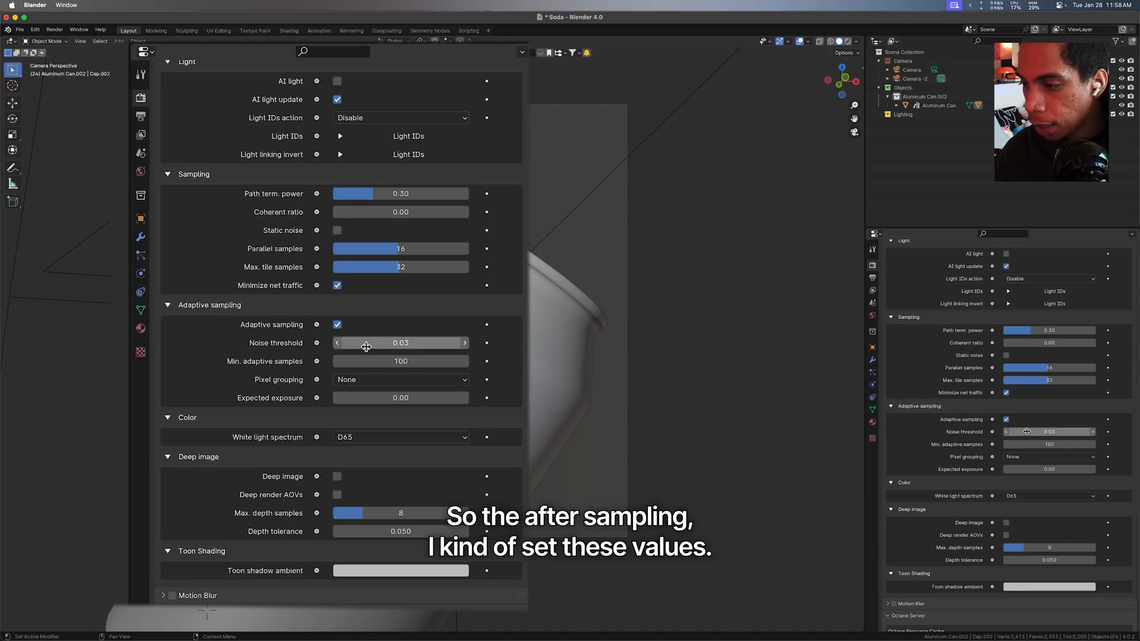
{"action": "scroll", "scroll_direction": "down", "scroll_amount": 3}
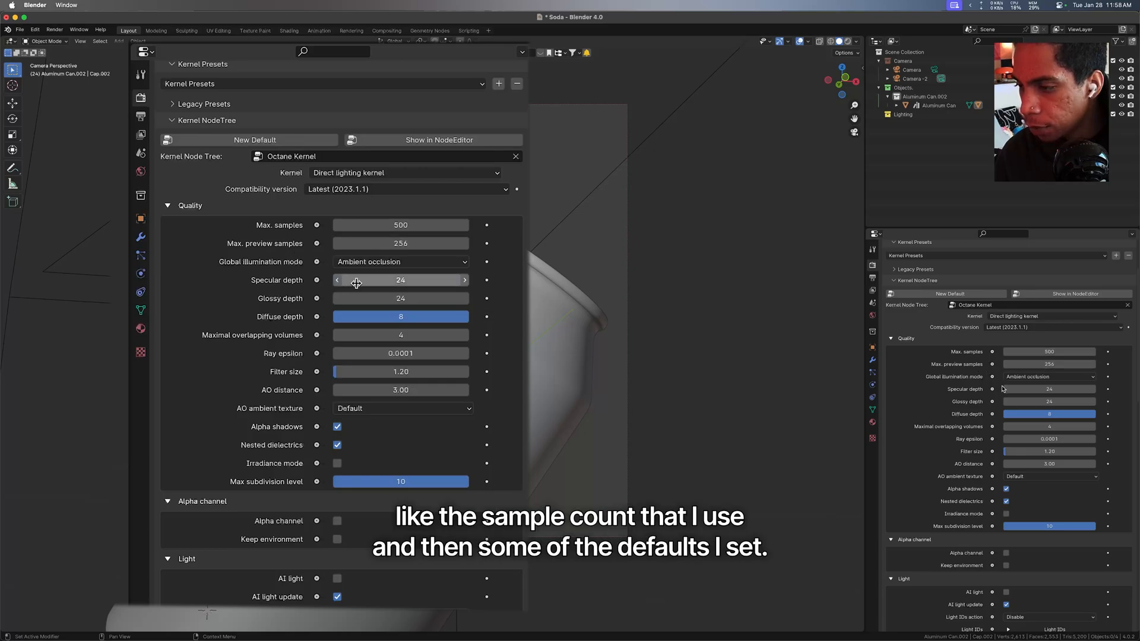
{"action": "scroll", "scroll_direction": "down", "scroll_amount": 3}
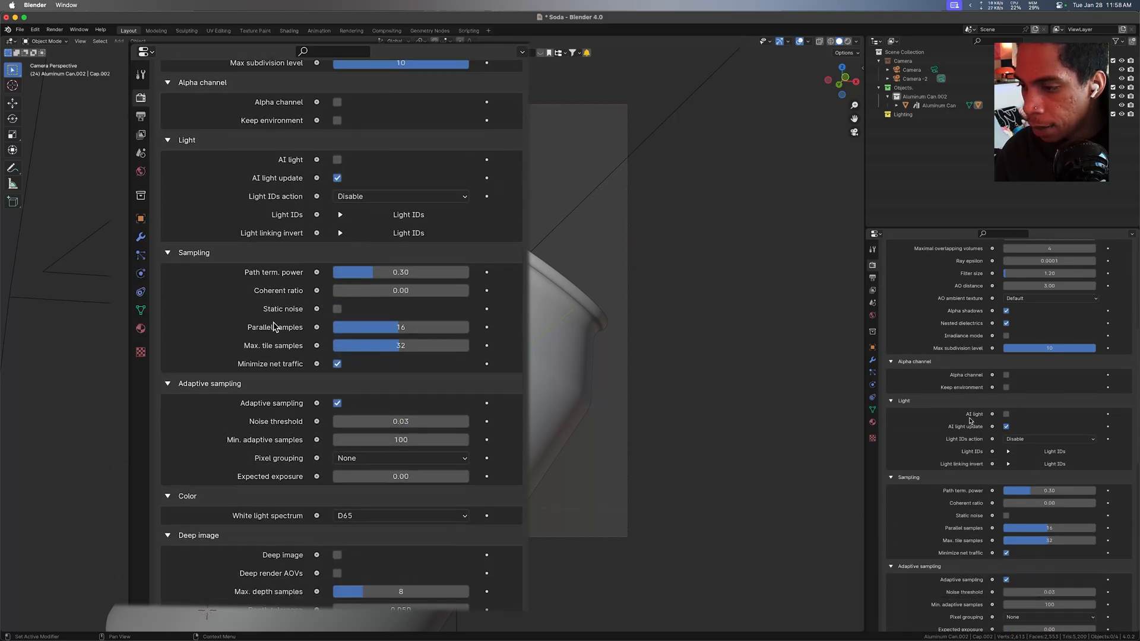
{"action": "scroll", "scroll_direction": "down", "scroll_amount": 3}
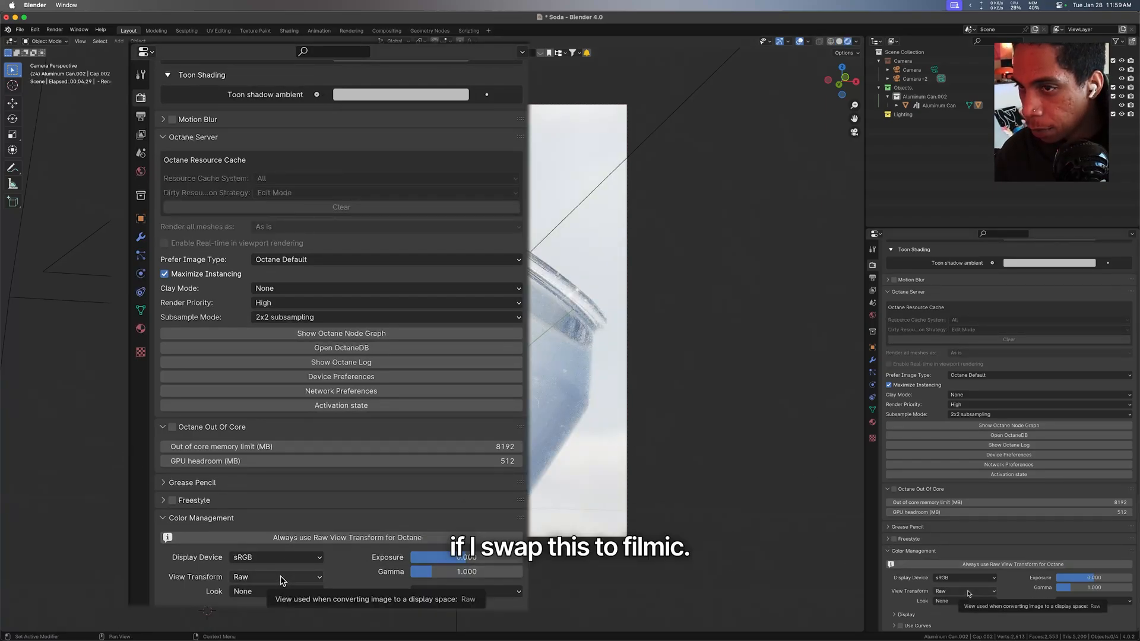
Step: Try Filmic with Medium and Medium High Contrast looks, then return View Transform to Raw
{"action": "left_click", "coordinate": [964, 590]}
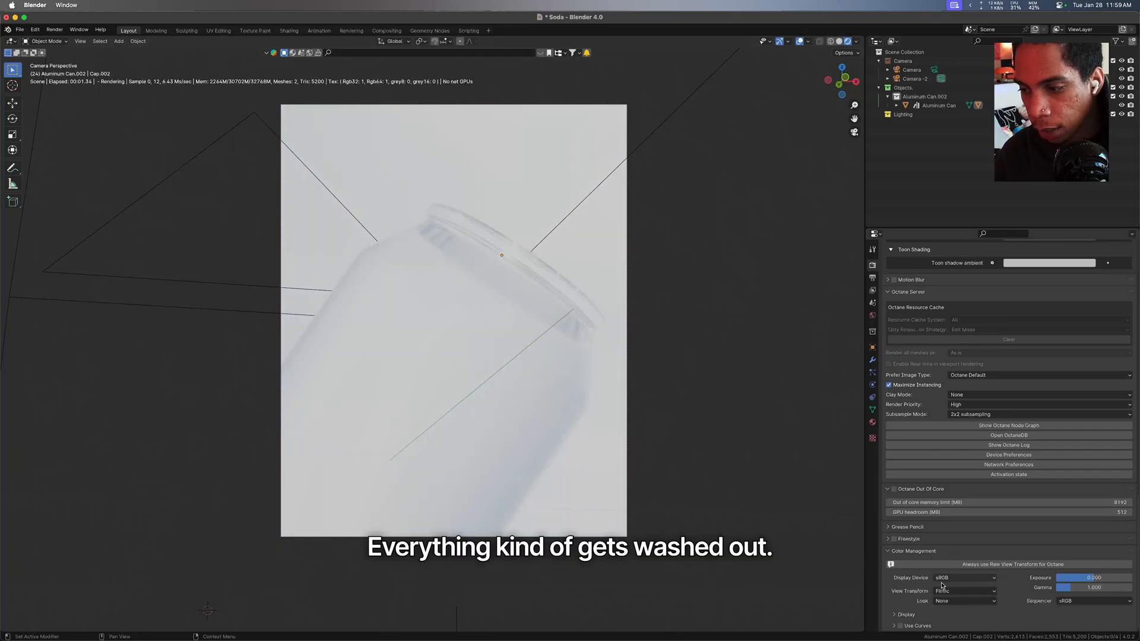
{"action": "left_click", "coordinate": [965, 600]}
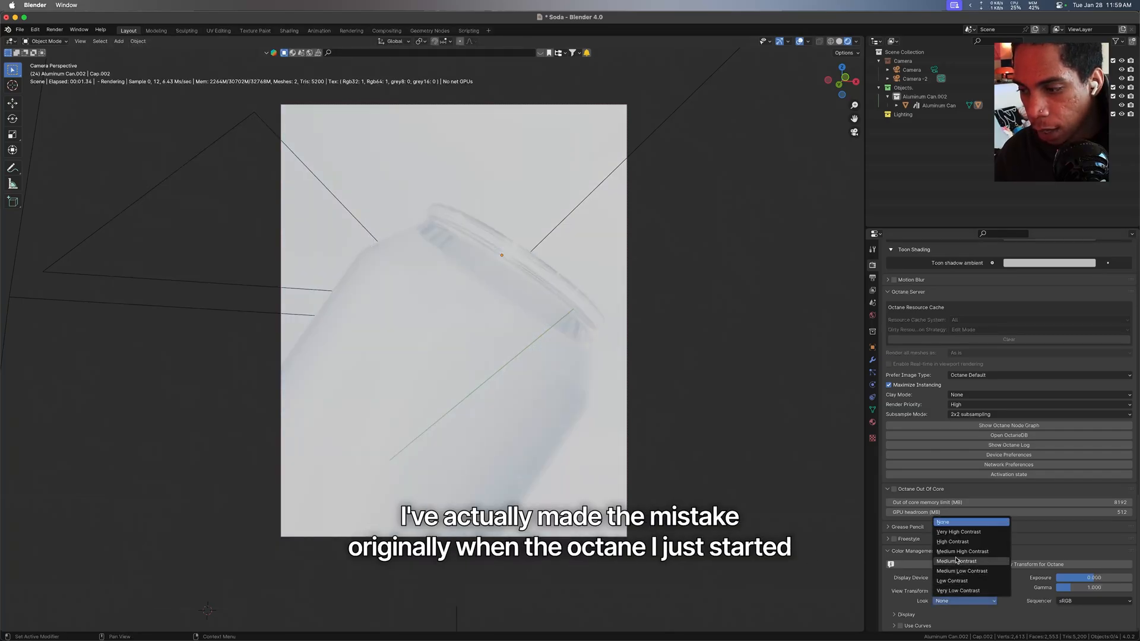
{"action": "left_click", "coordinate": [956, 560]}
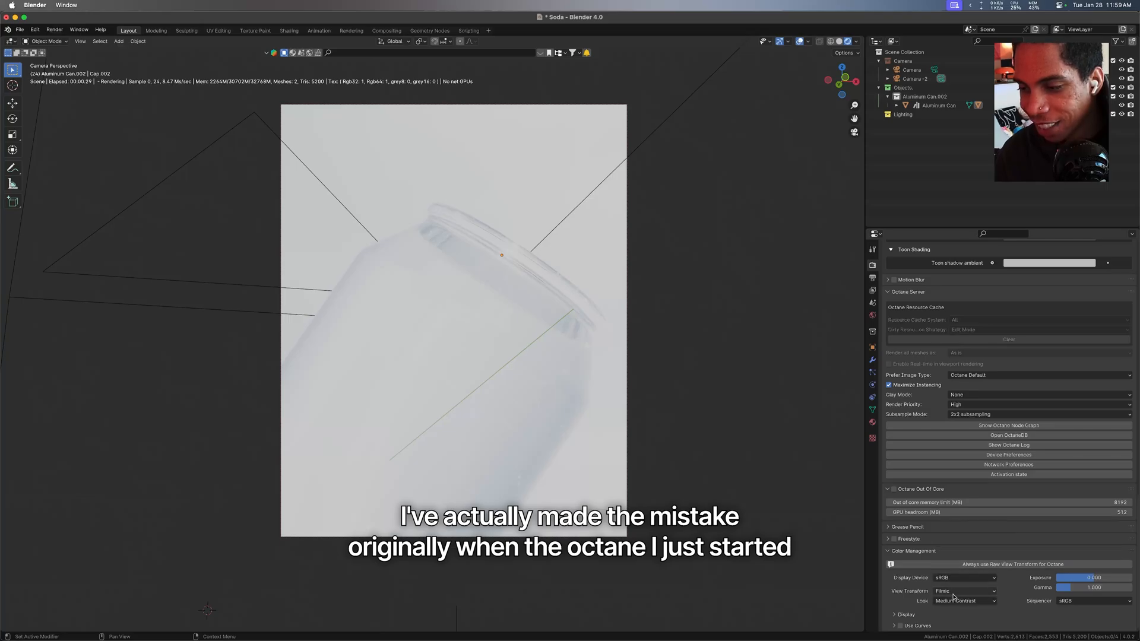
{"action": "left_click", "coordinate": [965, 600]}
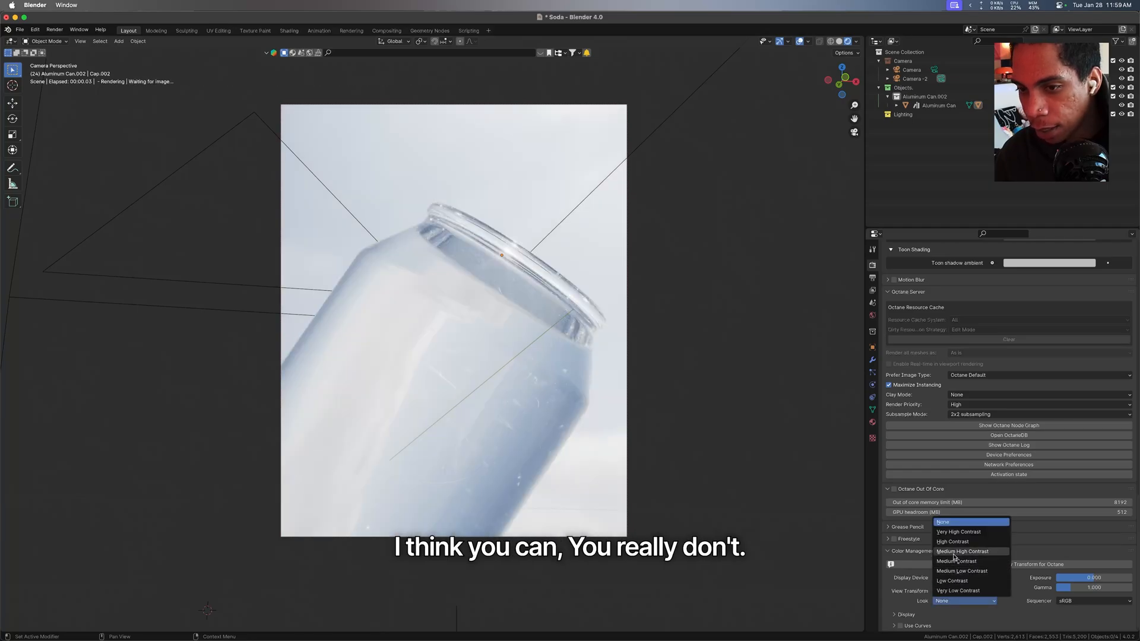
{"action": "left_click", "coordinate": [962, 552]}
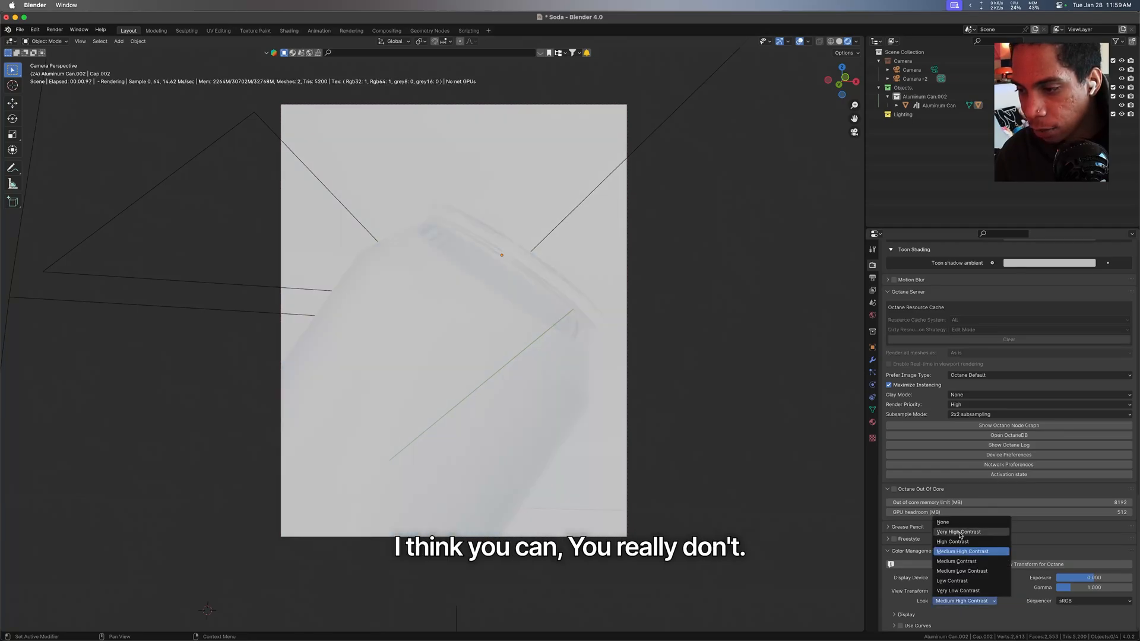
{"action": "left_click", "coordinate": [958, 590]}
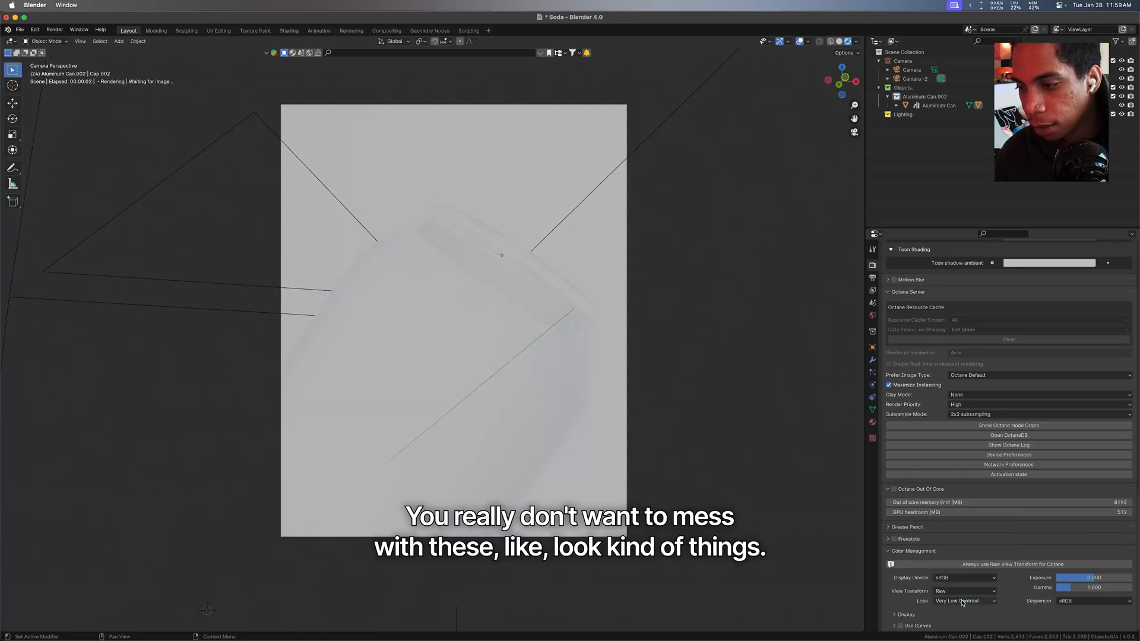
{"action": "left_click", "coordinate": [964, 600]}
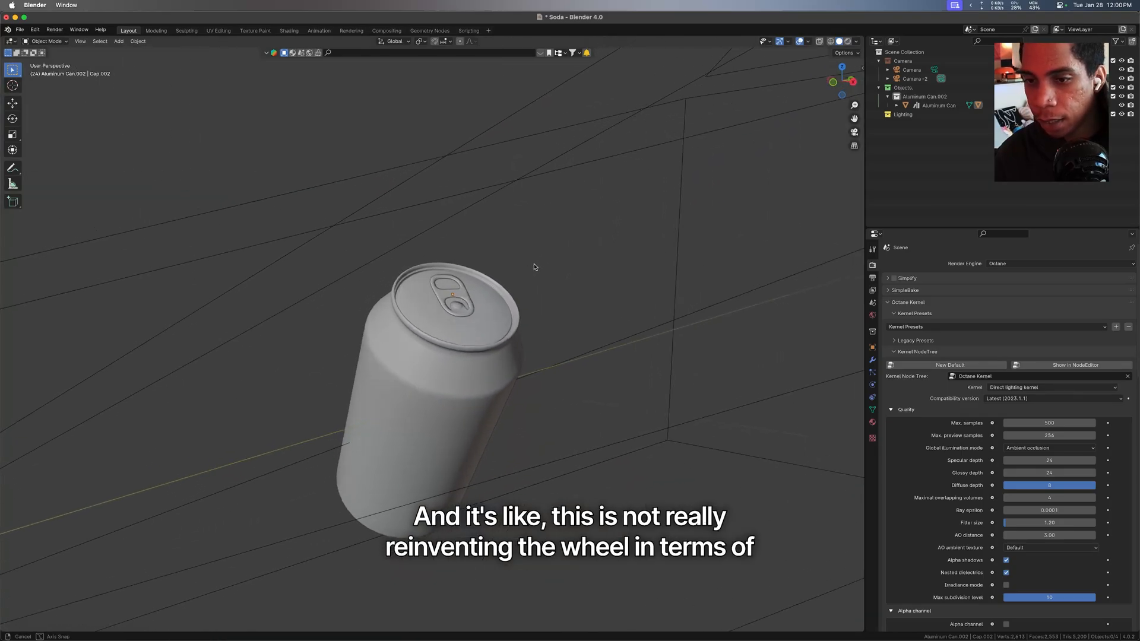
Step: Orbit out of camera view to see both cameras and select the first Camera
{"action": "left_click_drag", "start_coordinate": [535, 266], "coordinate": [598, 282]}
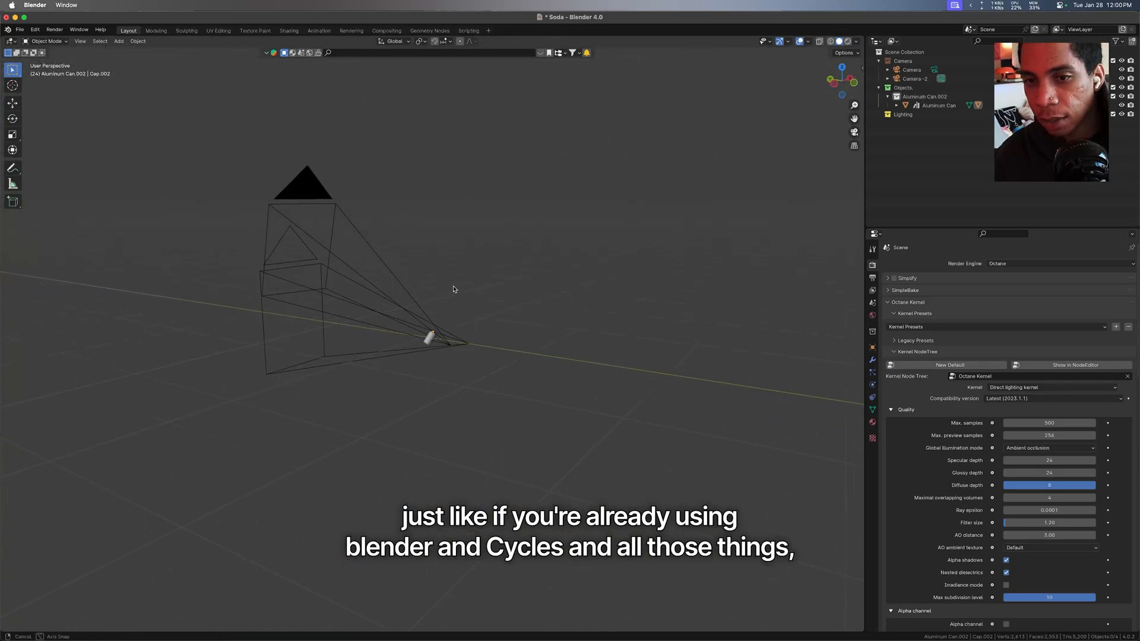
{"action": "left_click_drag", "start_coordinate": [454, 289], "coordinate": [443, 297]}
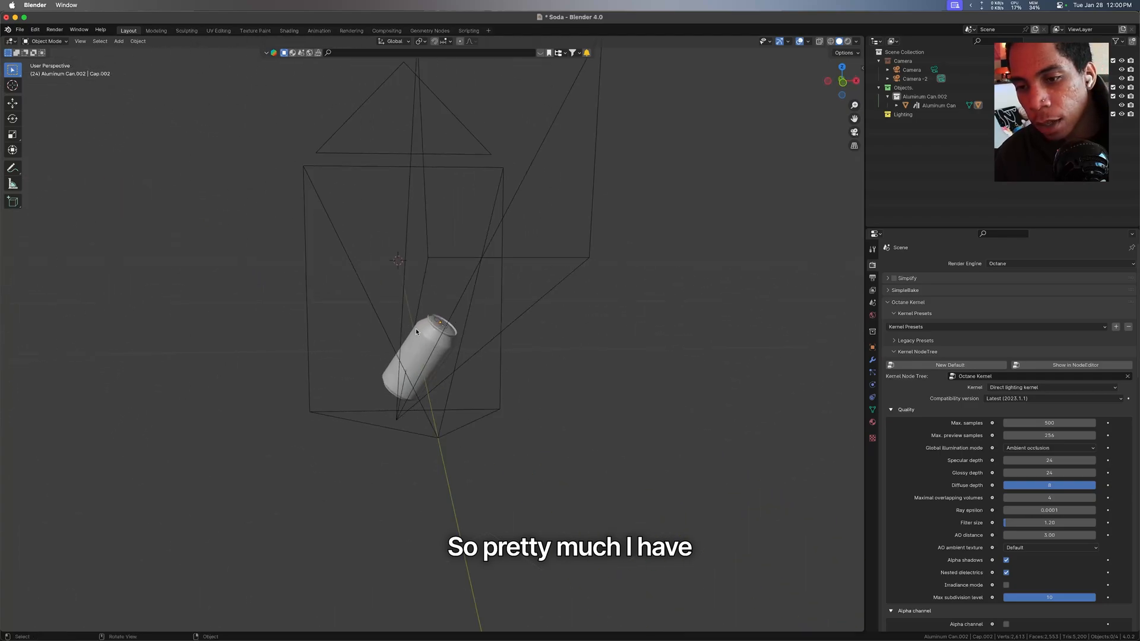
{"action": "left_click", "coordinate": [911, 70]}
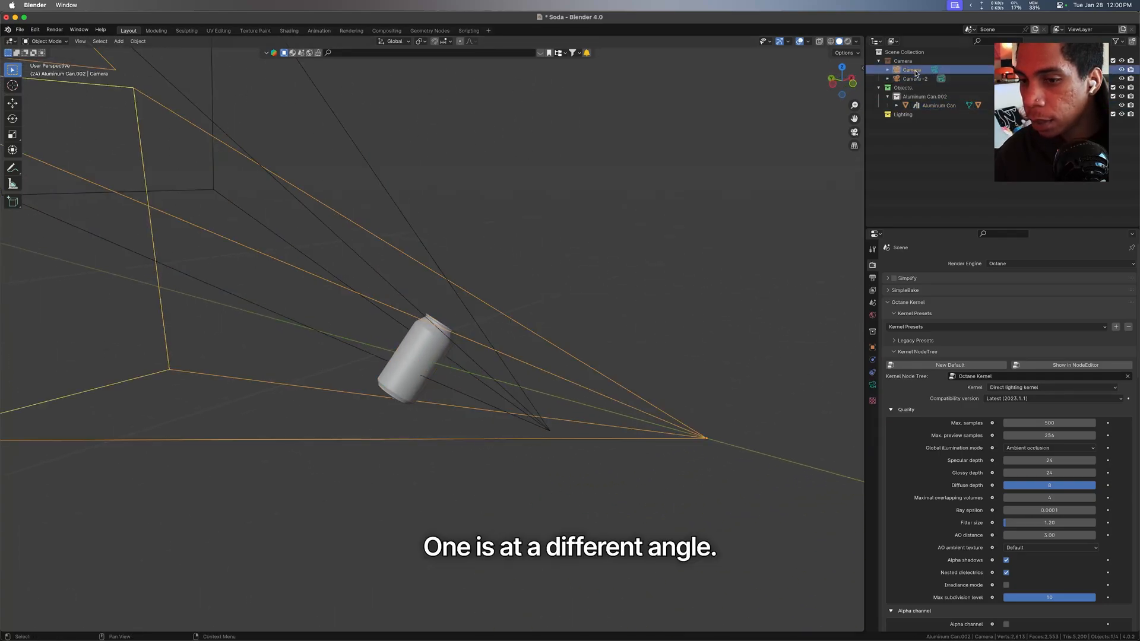
{"action": "left_click", "coordinate": [872, 386]}
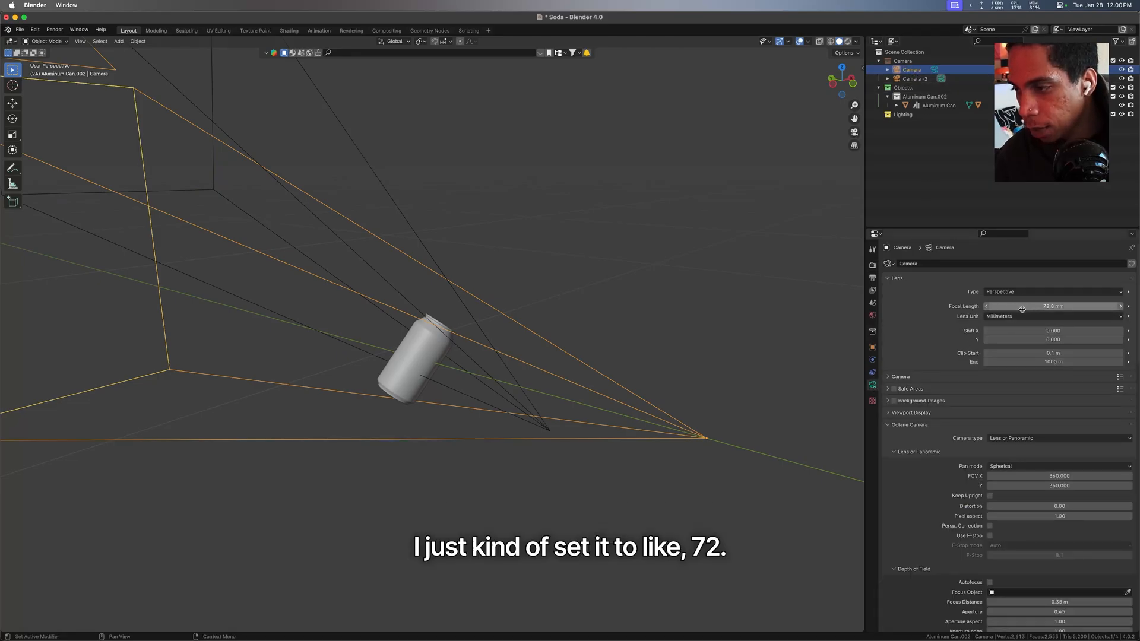
Step: Scroll through the camera lens settings and switch to the second camera's properties
{"action": "scroll", "scroll_direction": "down", "scroll_amount": 3}
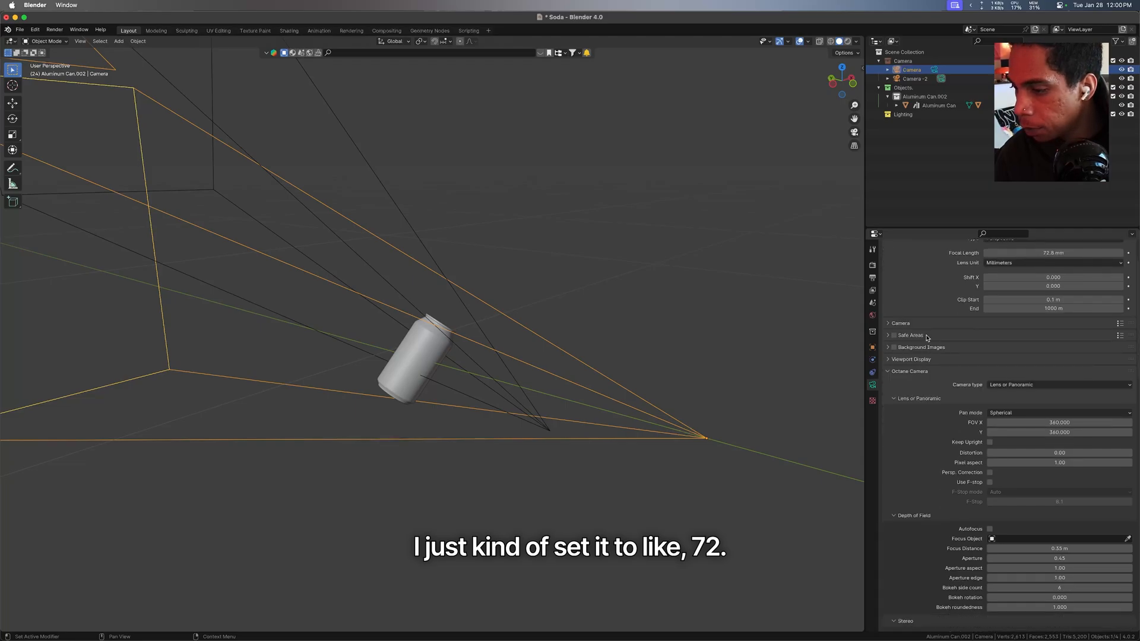
{"action": "scroll", "scroll_direction": "down", "scroll_amount": 3}
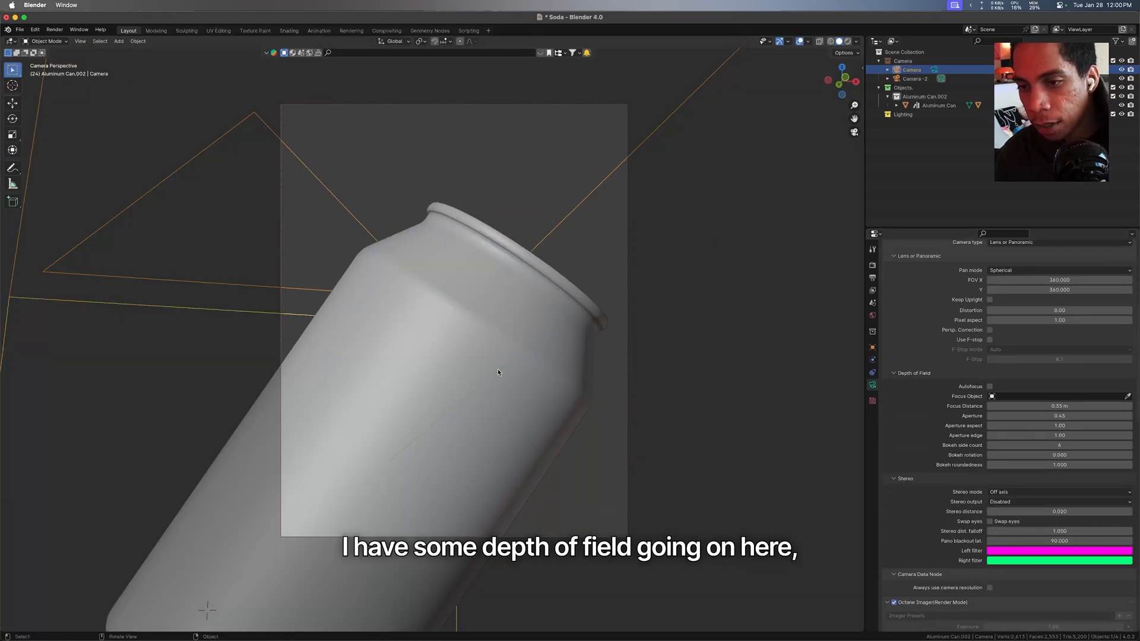
{"action": "left_click", "coordinate": [914, 77]}
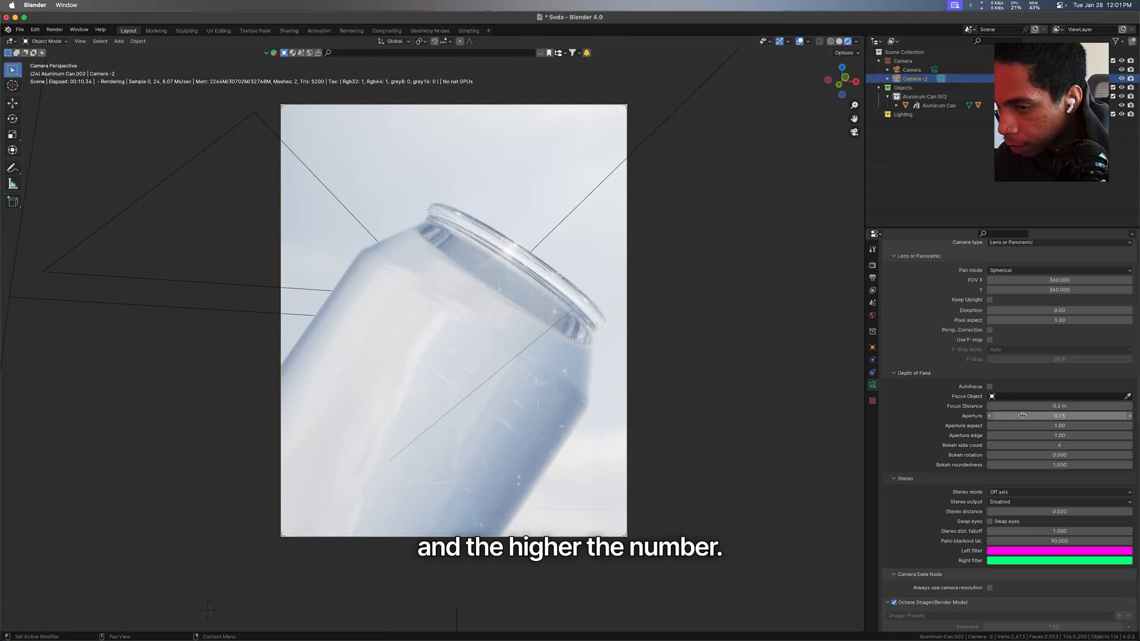
Step: Set the second camera's Octane depth-of-field aperture to 0.50
{"action": "left_click", "coordinate": [1033, 416]}
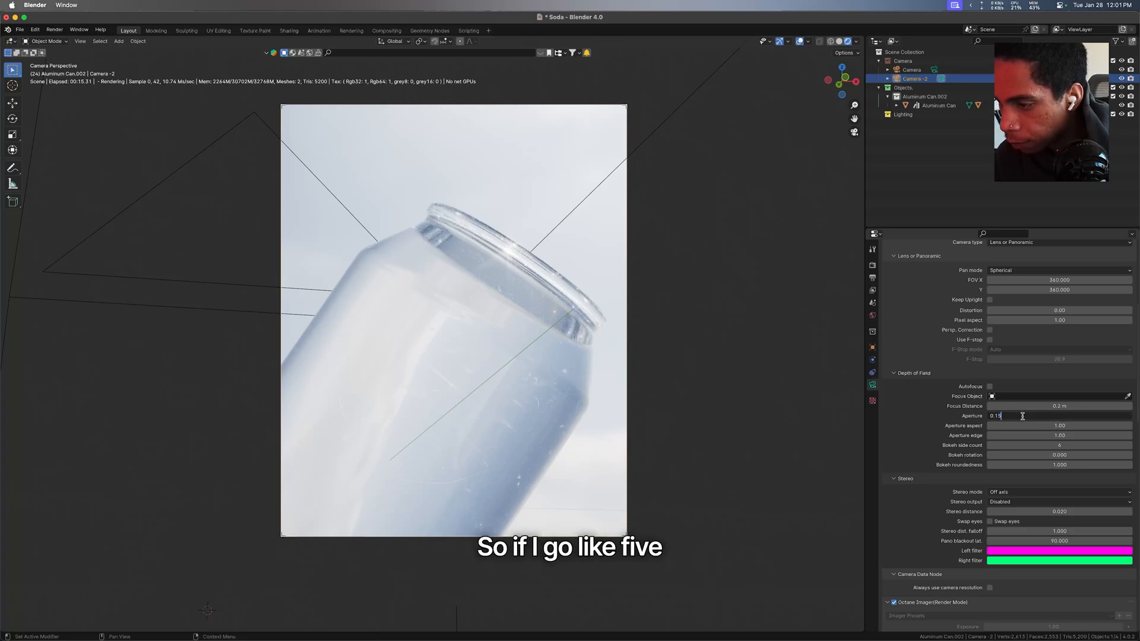
{"action": "type", "text": "0.50"}
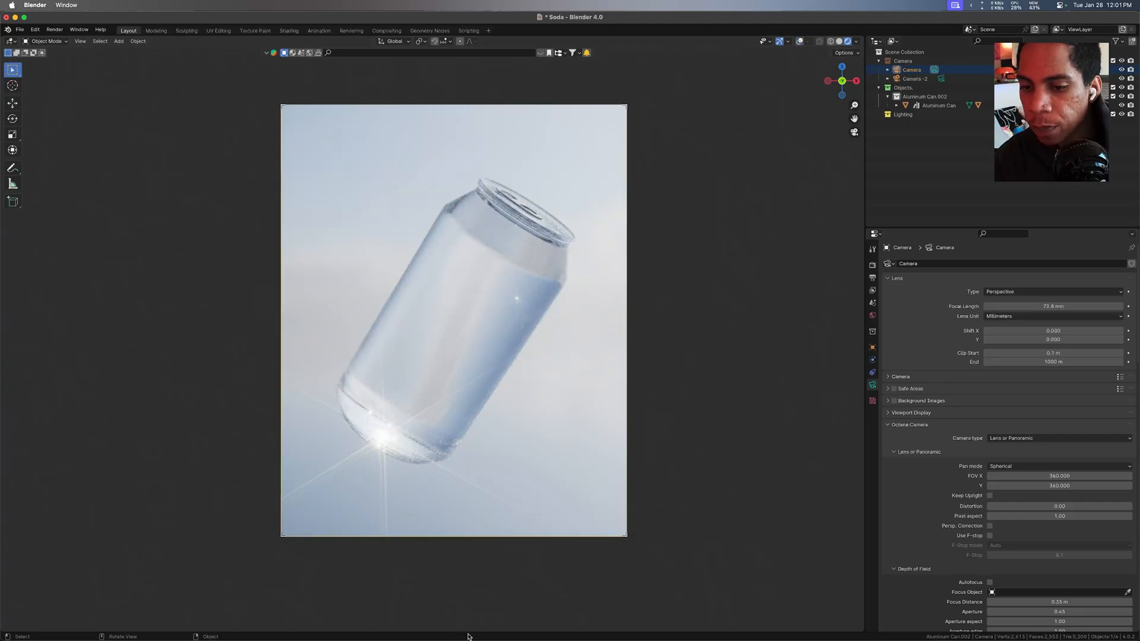
Step: Split off a Shader Editor and show the can's Glass Material (Octane) nodes
{"action": "right_click", "coordinate": [468, 634]}
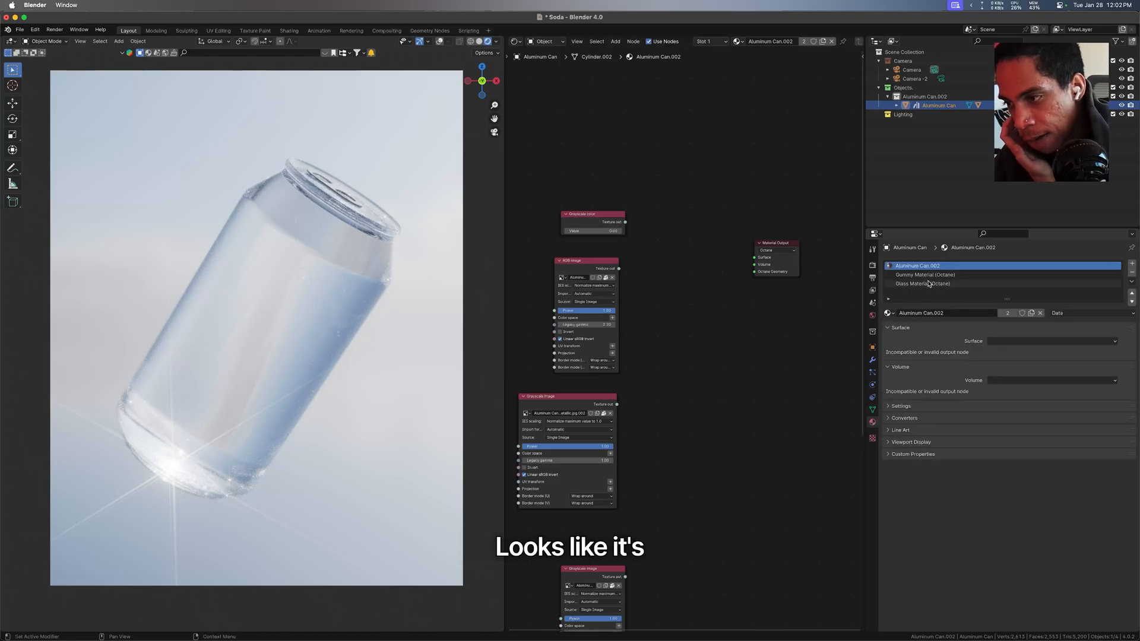
{"action": "left_click", "coordinate": [923, 284]}
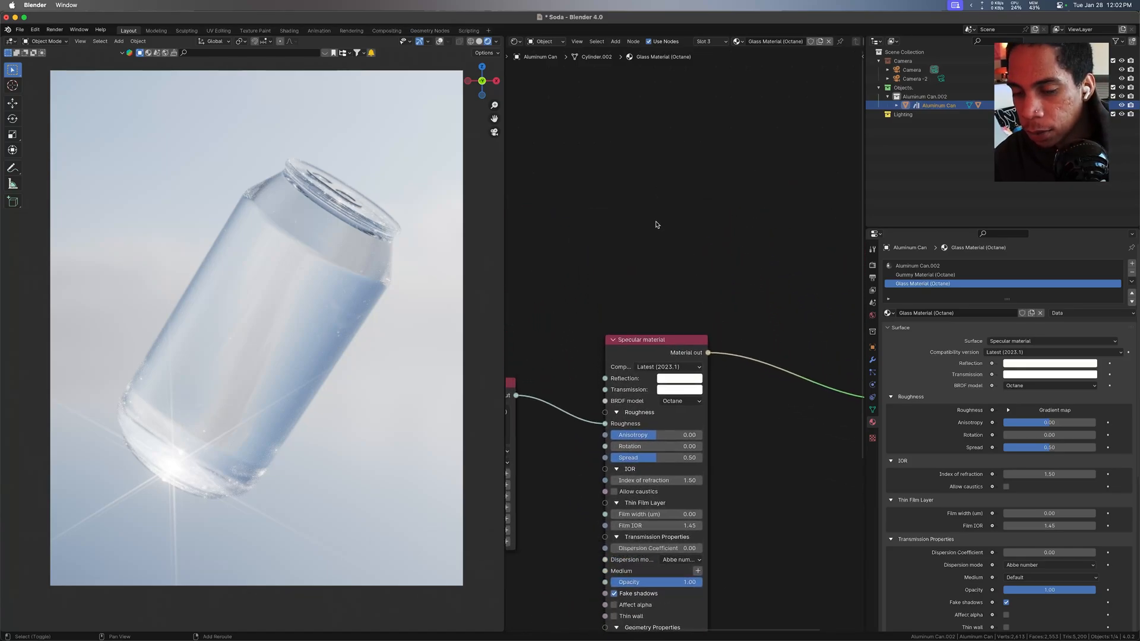
{"action": "key", "text": "shift+a"}
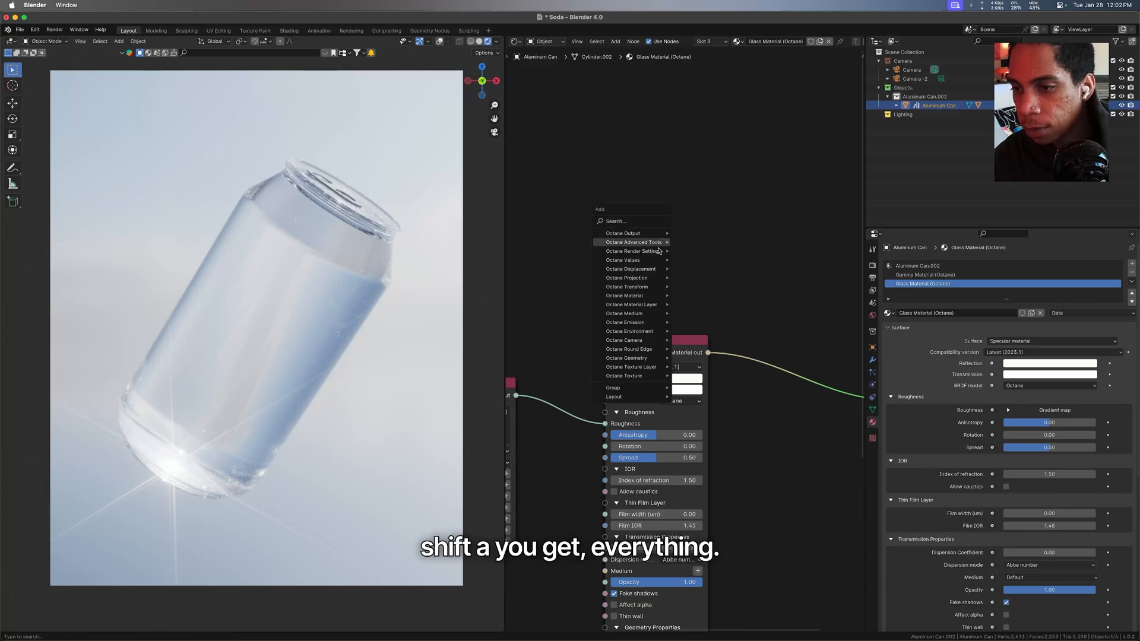
{"action": "mouse_move", "coordinate": [642, 286]}
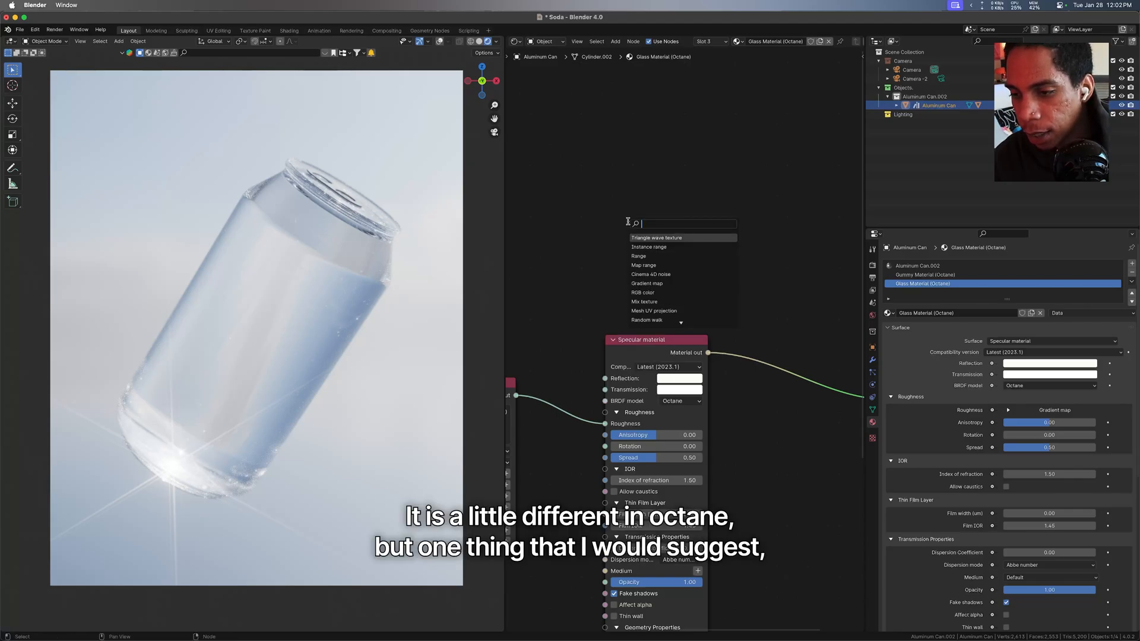
{"action": "key", "text": "escape"}
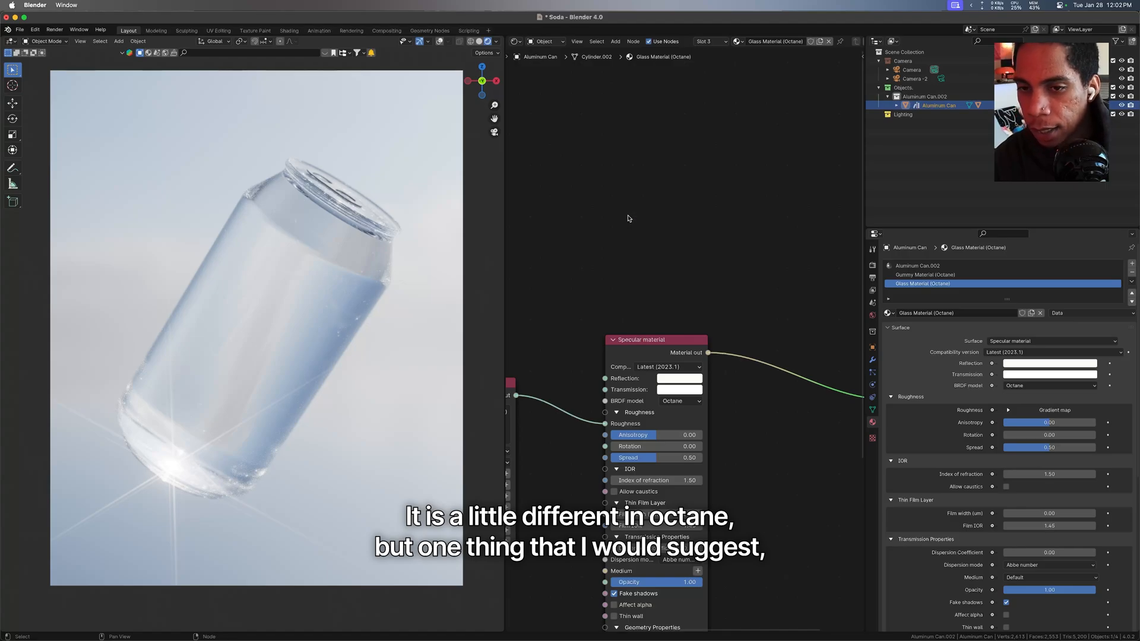
{"action": "mouse_move", "coordinate": [628, 130]}
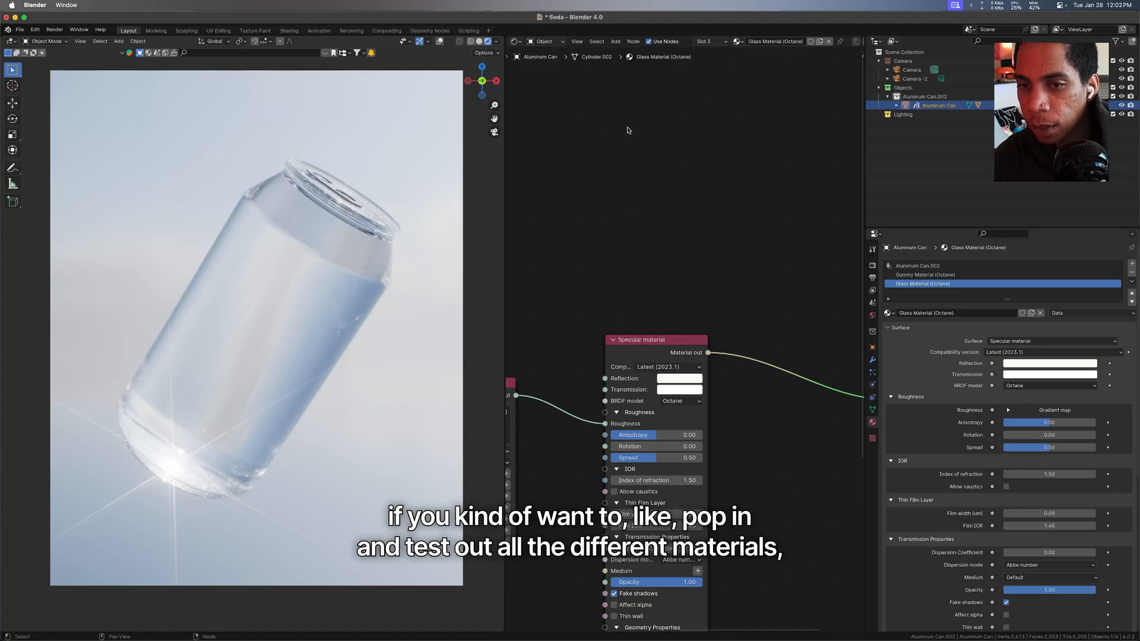
{"action": "left_click", "coordinate": [616, 41]}
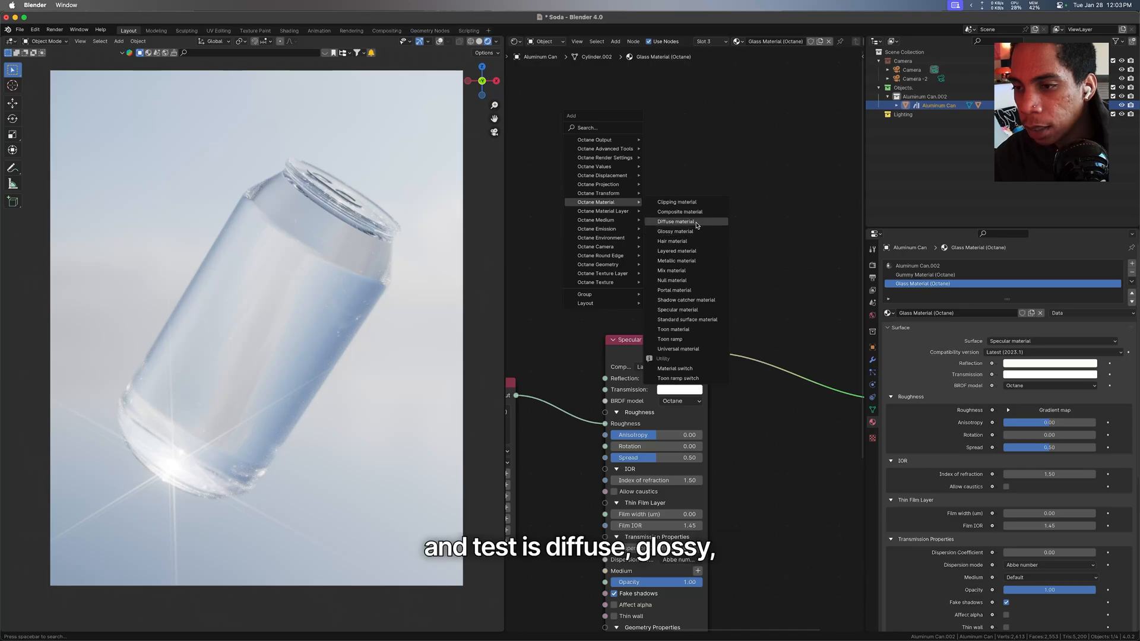
{"action": "mouse_move", "coordinate": [674, 231]}
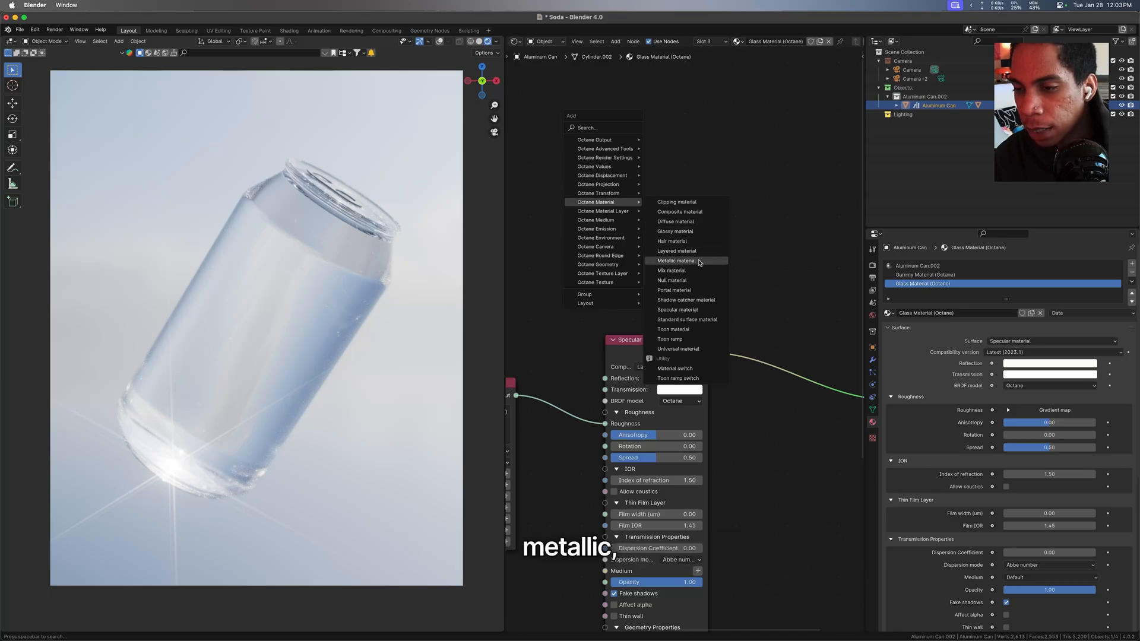
{"action": "mouse_move", "coordinate": [697, 310]}
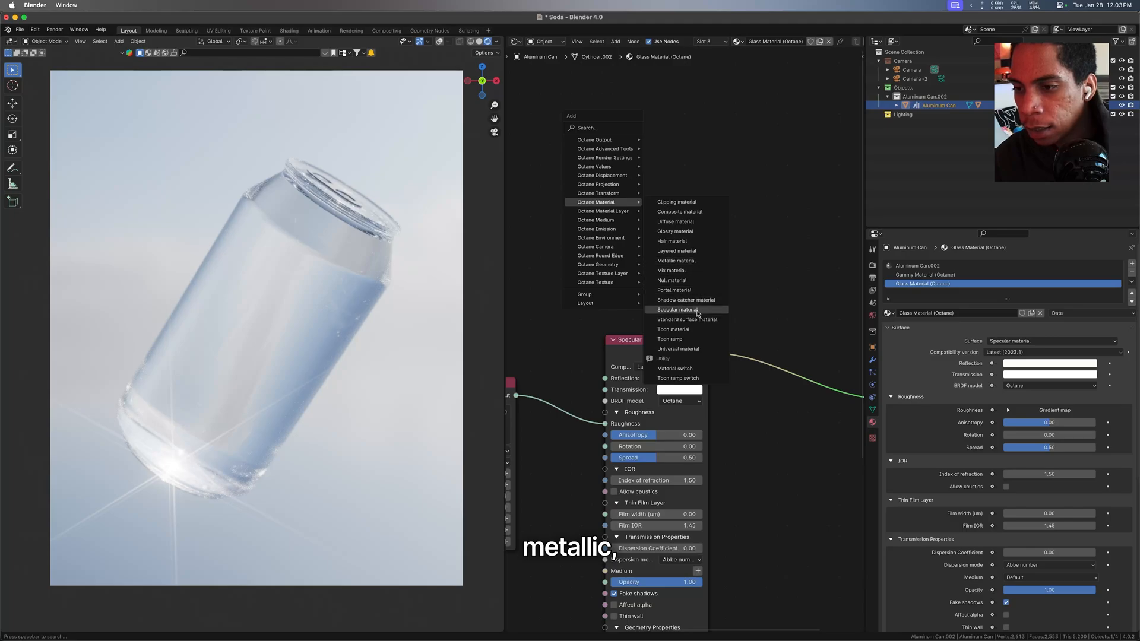
{"action": "mouse_move", "coordinate": [686, 320]}
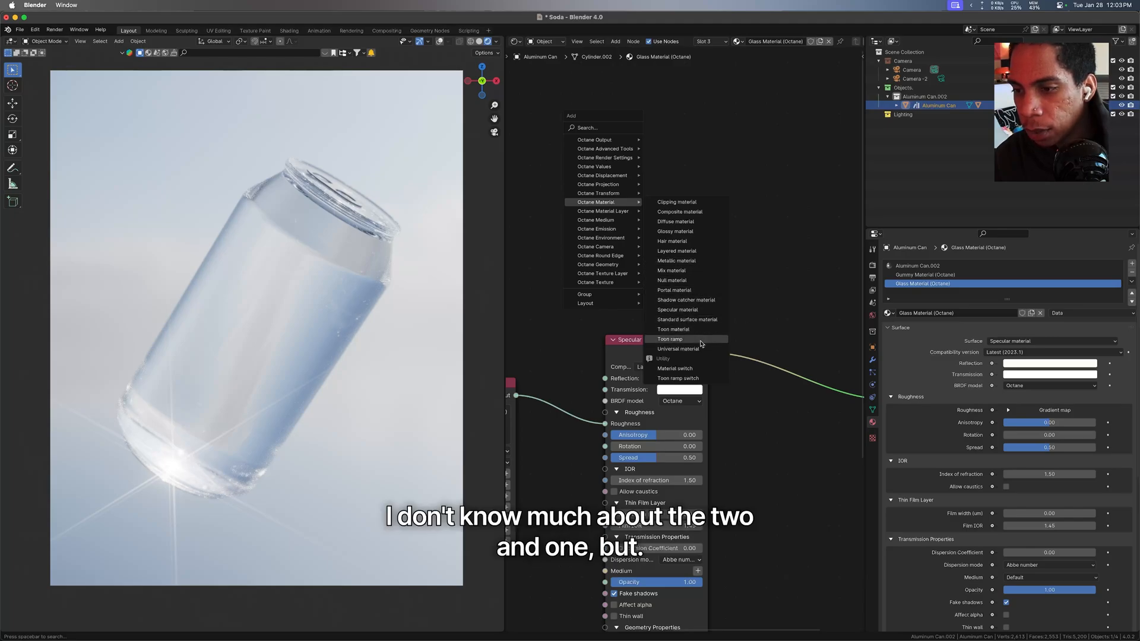
{"action": "mouse_move", "coordinate": [676, 349]}
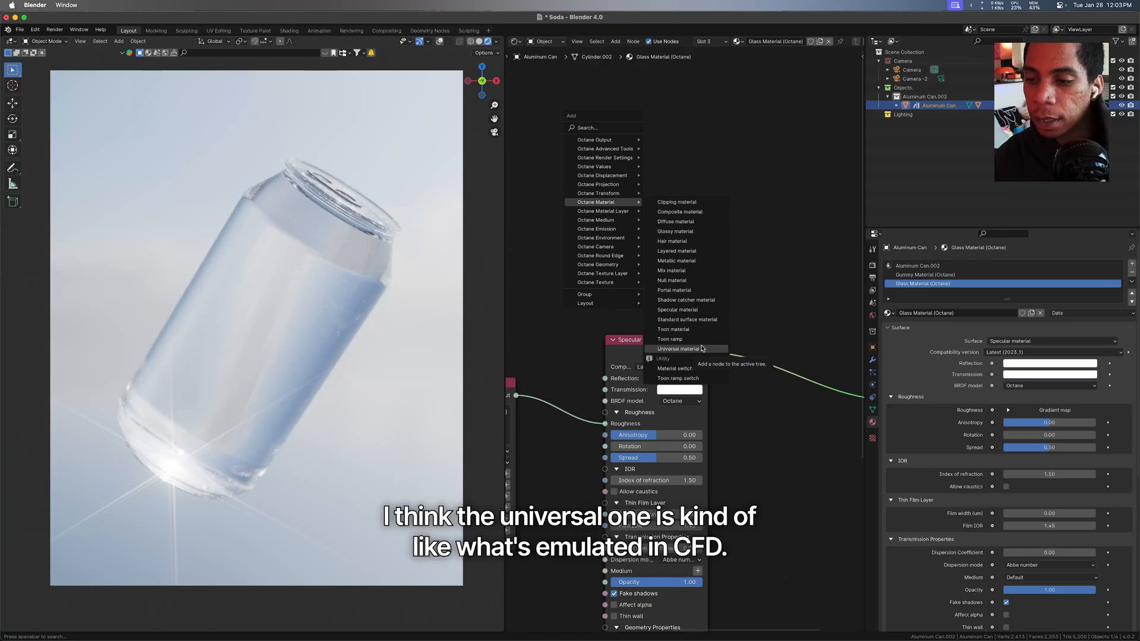
{"action": "mouse_move", "coordinate": [702, 207]}
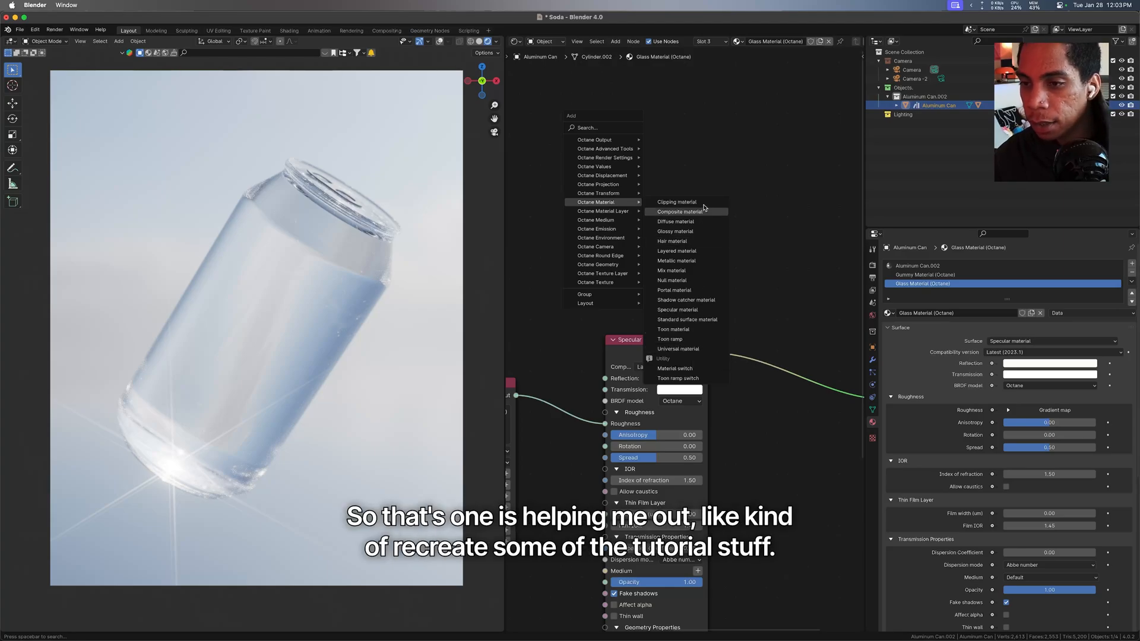
{"action": "left_click", "coordinate": [648, 255]}
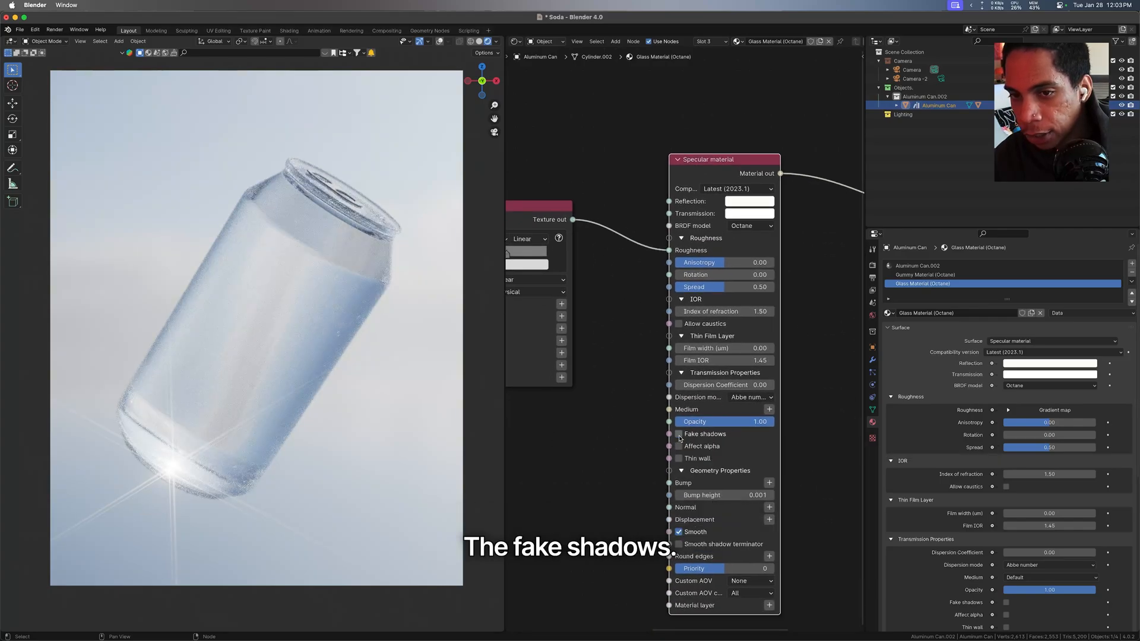
Step: Label the gradient map frame 'Color Ramp' in the Node sidebar
{"action": "left_click", "coordinate": [678, 434]}
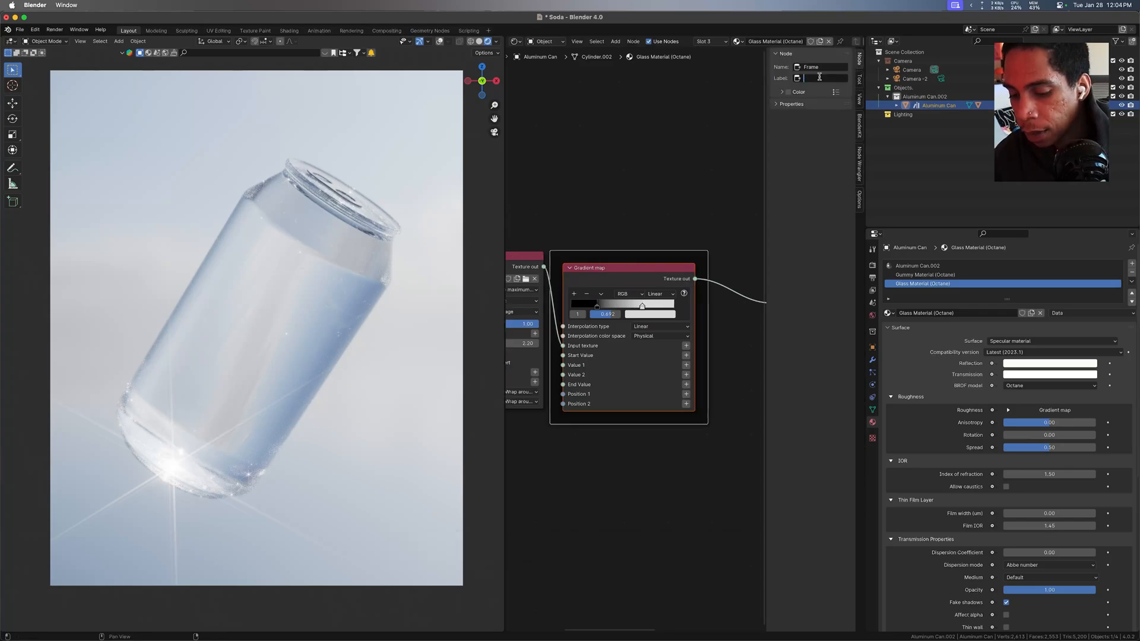
{"action": "type", "text": "Color Ramp"}
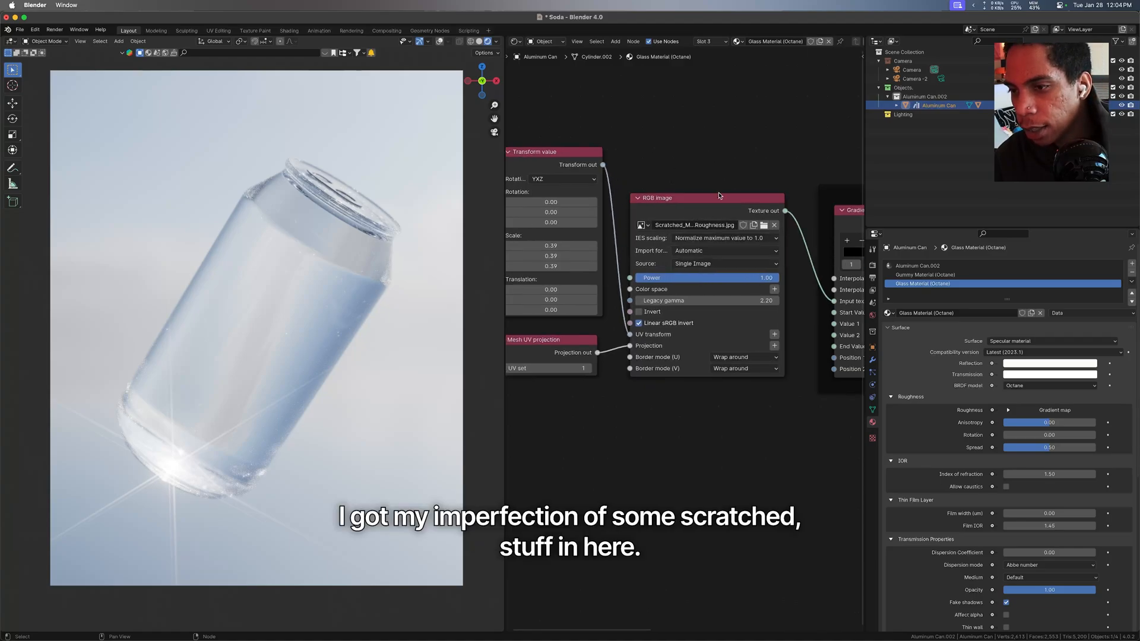
Step: Preview the Gradient map node's scratched texture output on the can with Node Wrangler
{"action": "left_click", "coordinate": [1050, 340]}
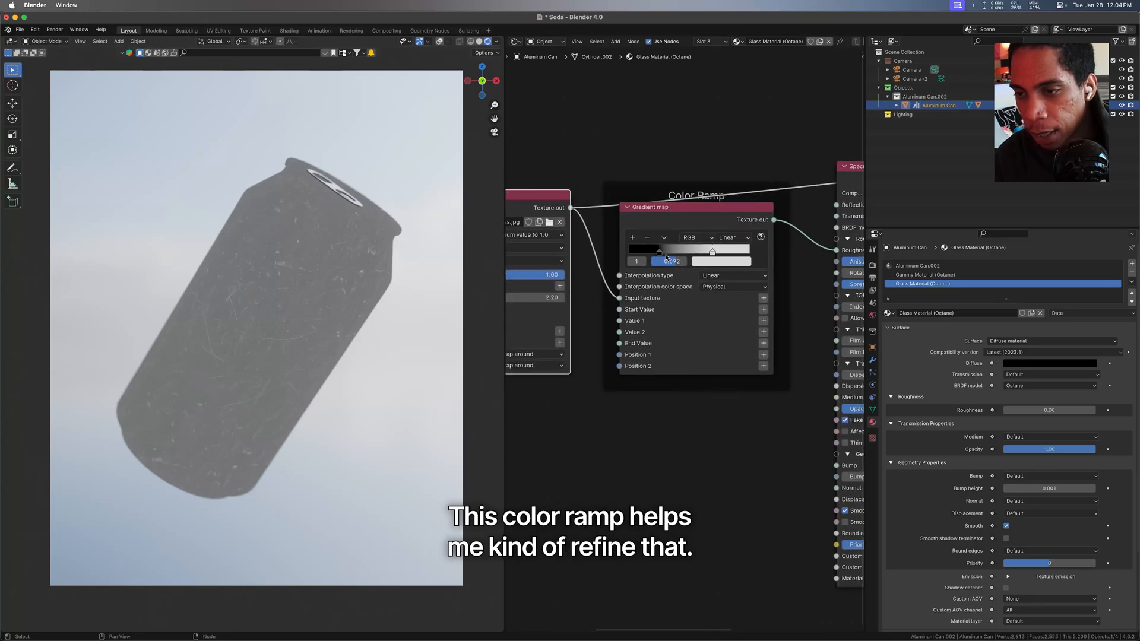
{"action": "mouse_move", "coordinate": [683, 215]}
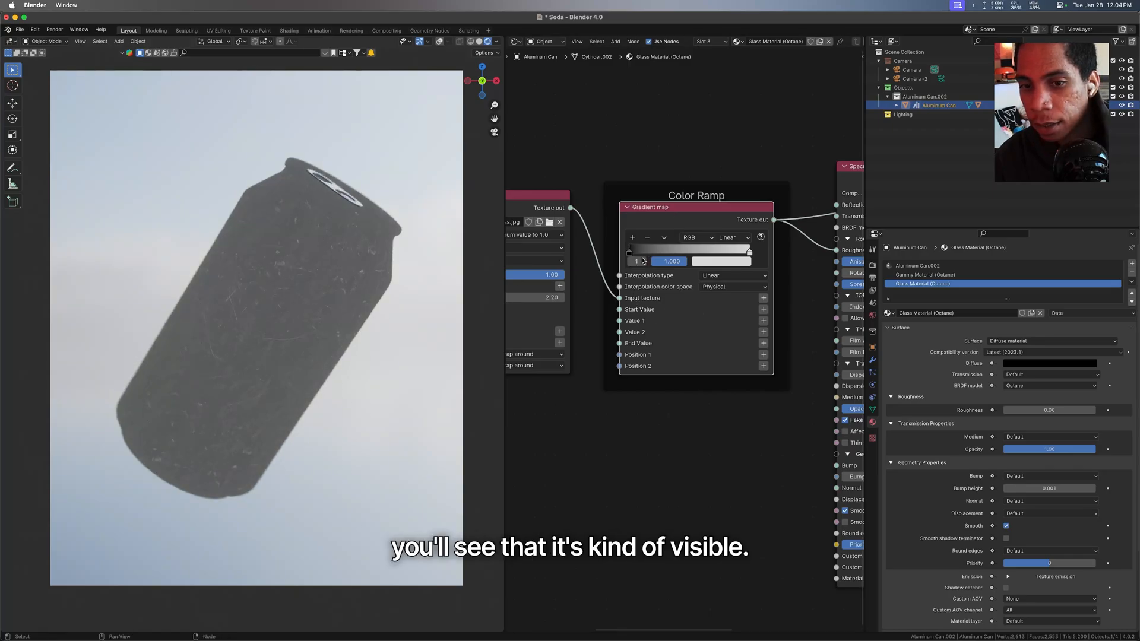
Step: Move both Gradient map ramp stops inward and expand the Octane Imager preview settings
{"action": "left_click_drag", "start_coordinate": [735, 250], "coordinate": [633, 250]}
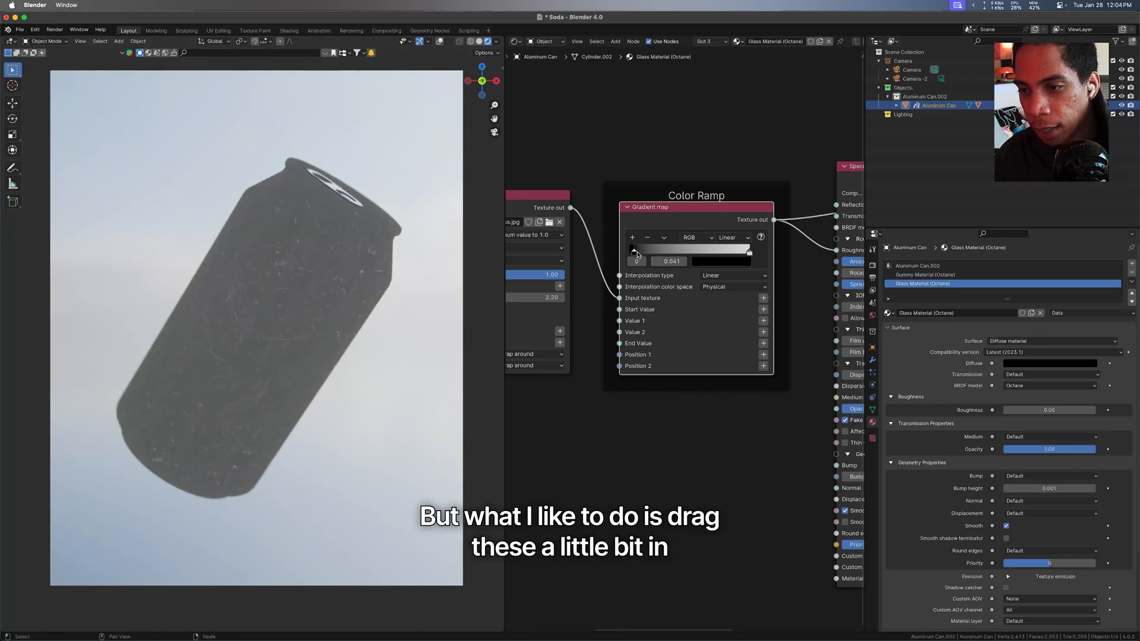
{"action": "left_click_drag", "start_coordinate": [636, 251], "coordinate": [660, 251]}
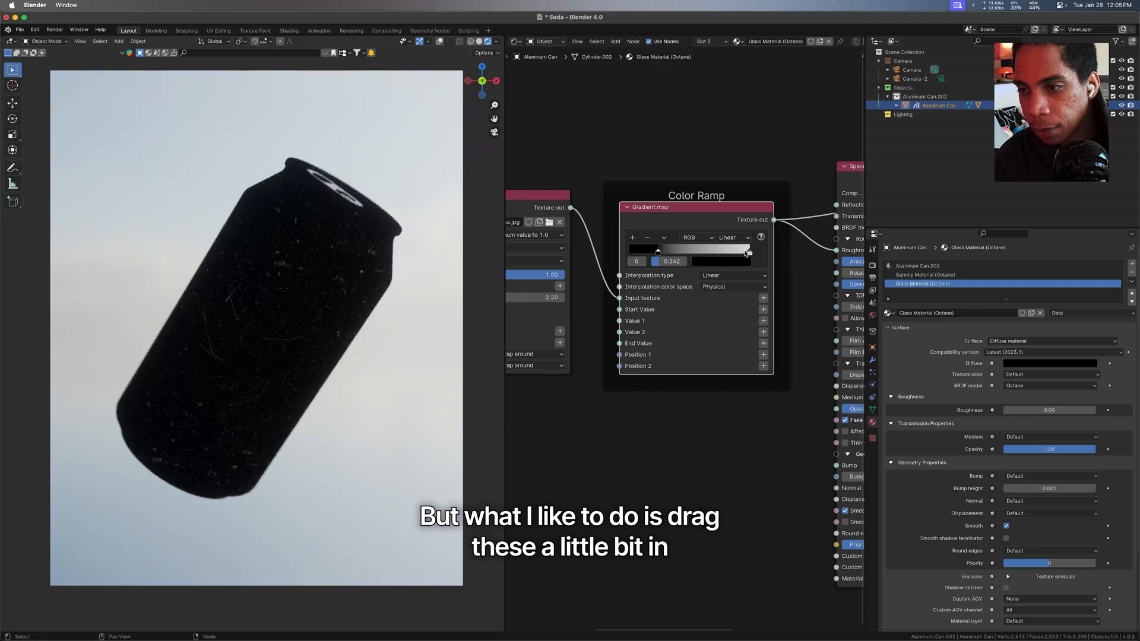
{"action": "left_click_drag", "start_coordinate": [669, 250], "coordinate": [720, 250]}
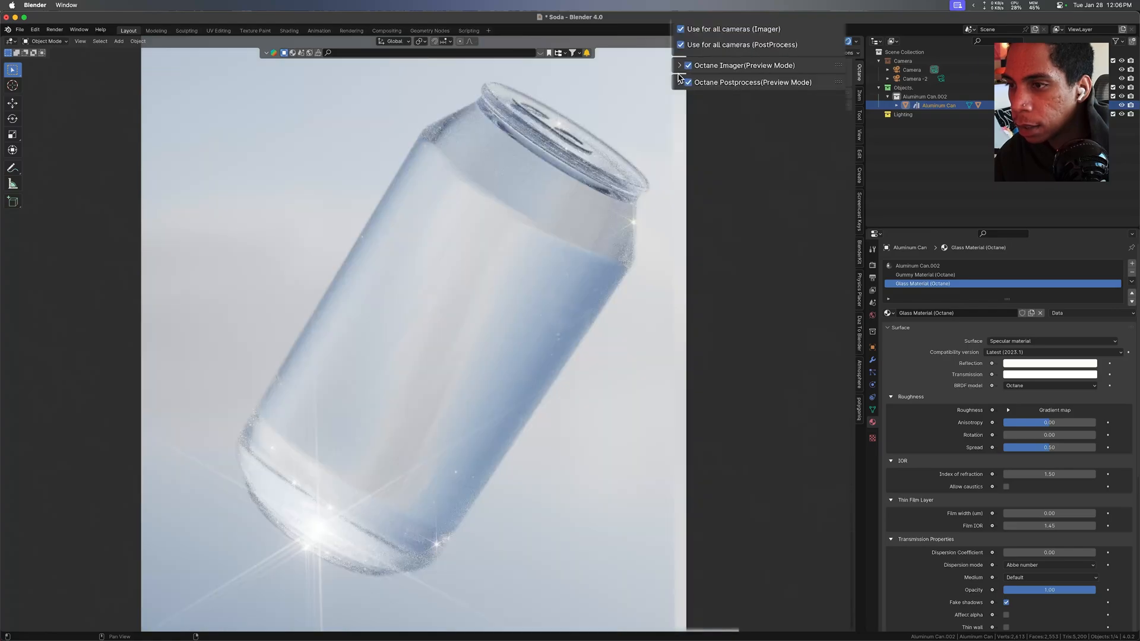
{"action": "left_click", "coordinate": [679, 65]}
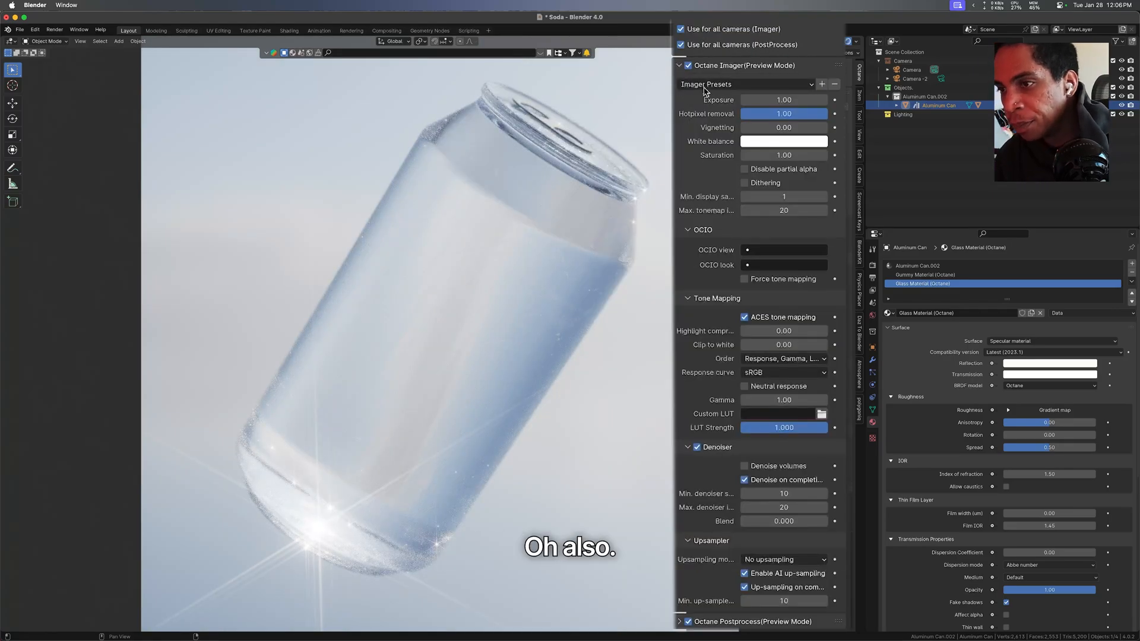
{"action": "left_click", "coordinate": [680, 65]}
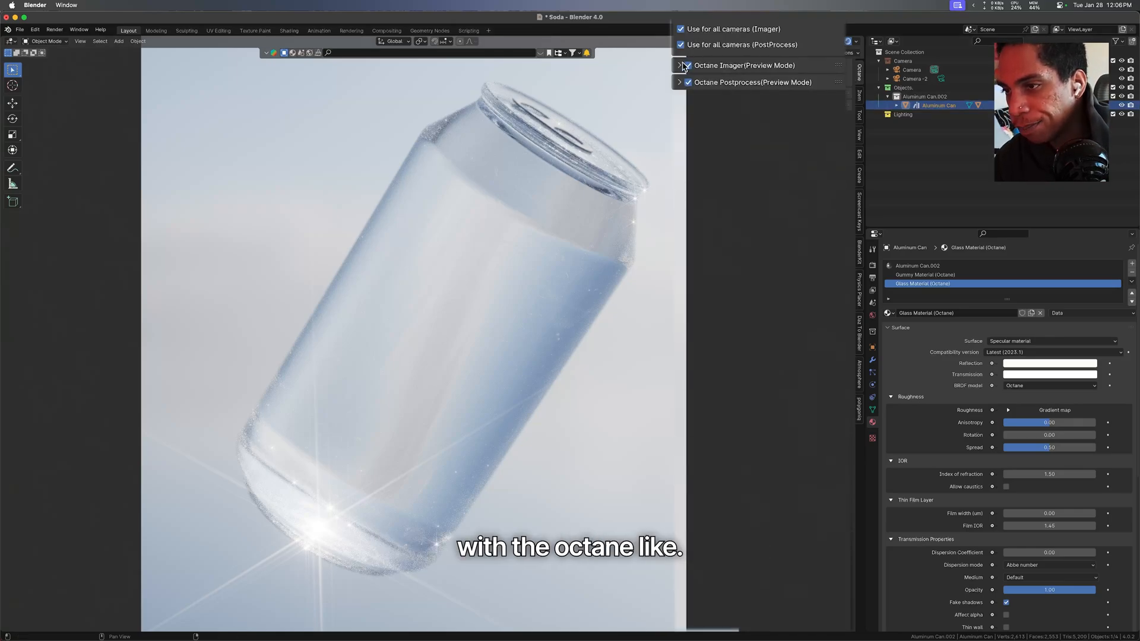
{"action": "left_click", "coordinate": [679, 65]}
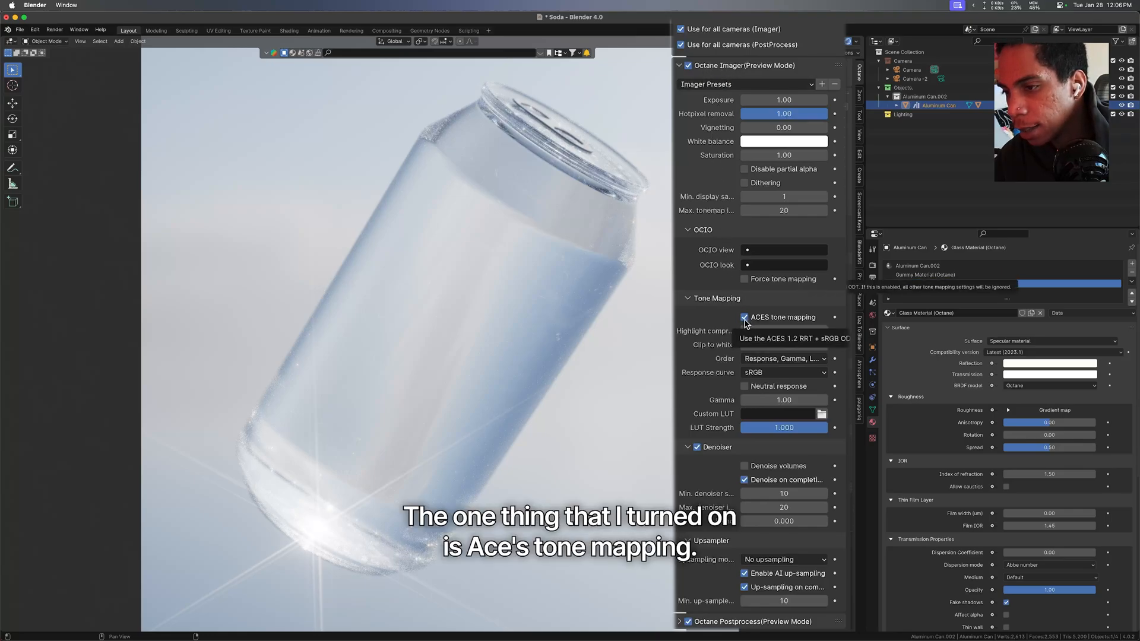
{"action": "left_click", "coordinate": [745, 317]}
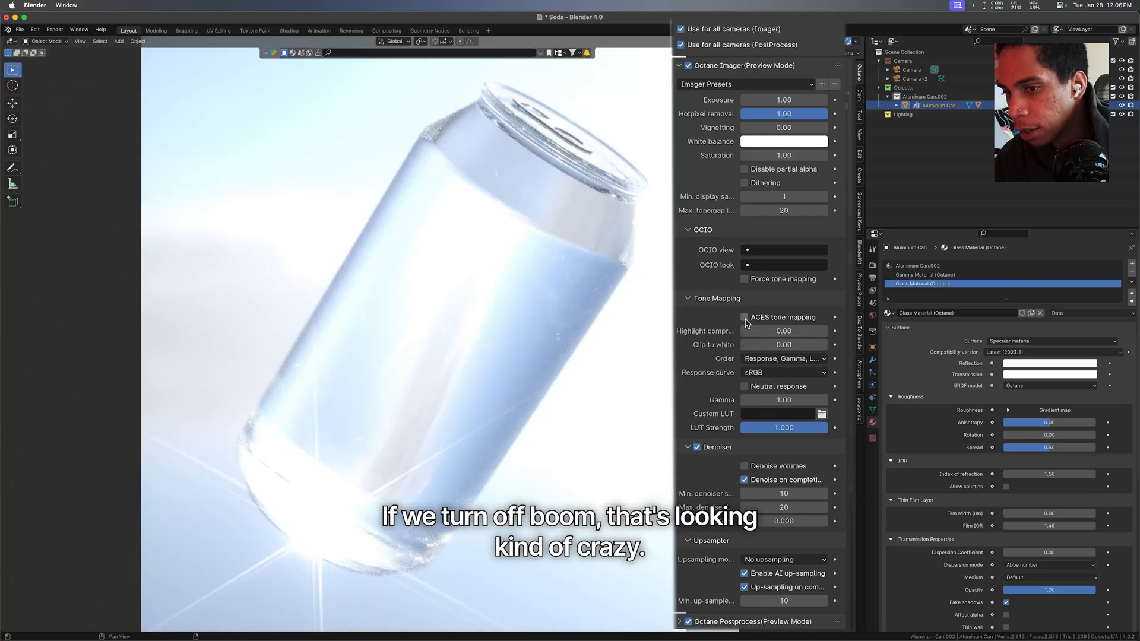
{"action": "left_click", "coordinate": [745, 317]}
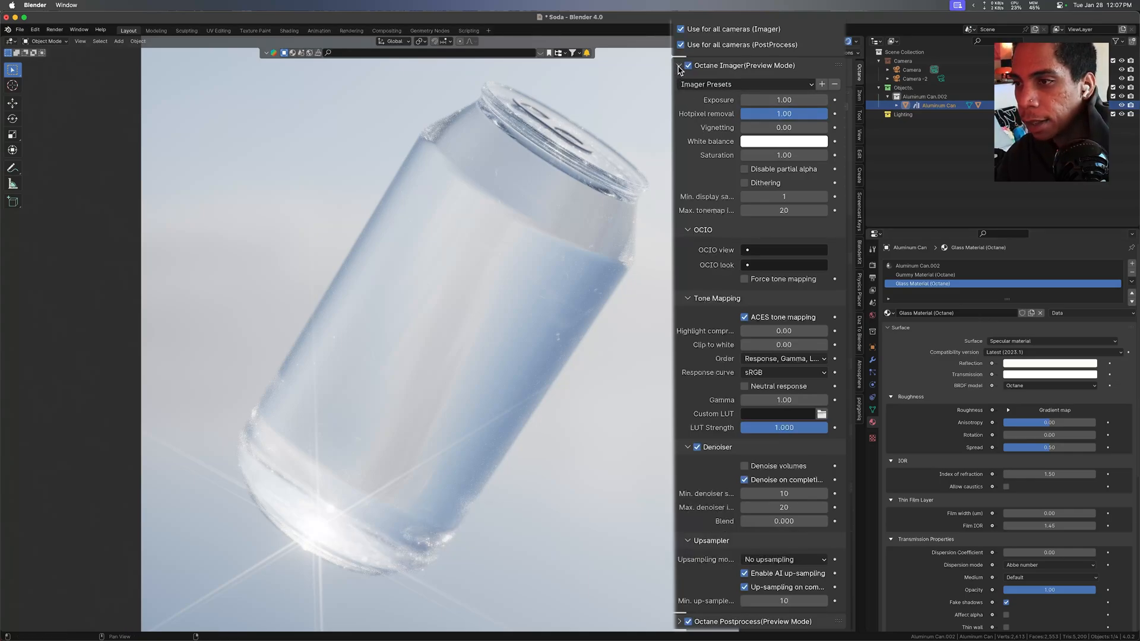
Step: Collapse Imager, toggle Octane Postprocess off and on, and set glare Cutoff to 10
{"action": "left_click", "coordinate": [678, 65]}
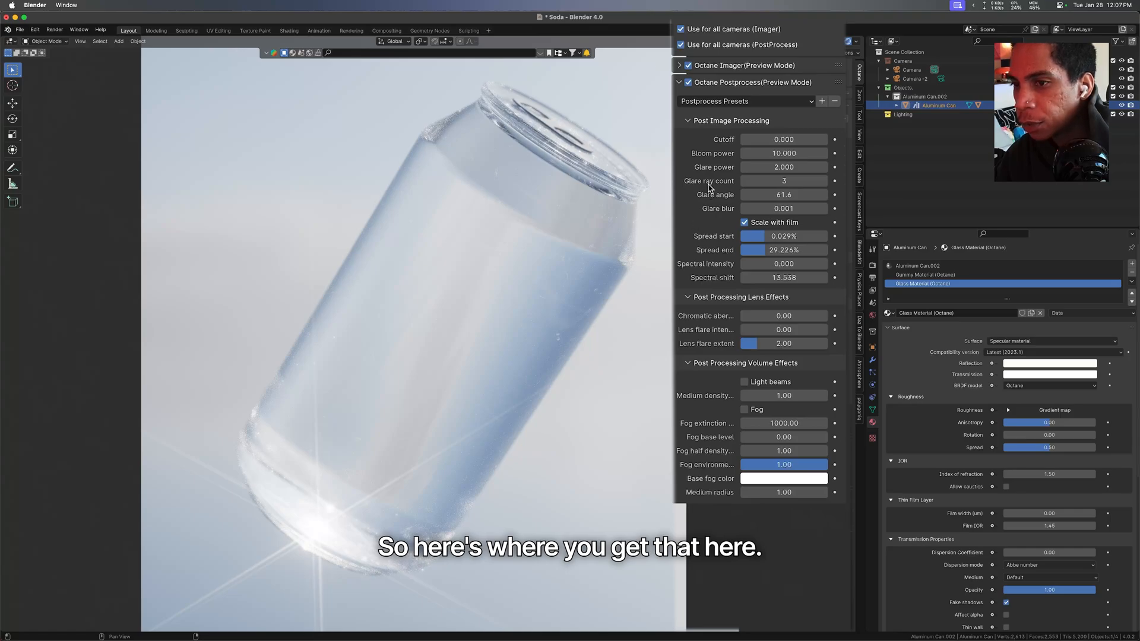
{"action": "left_click", "coordinate": [687, 82]}
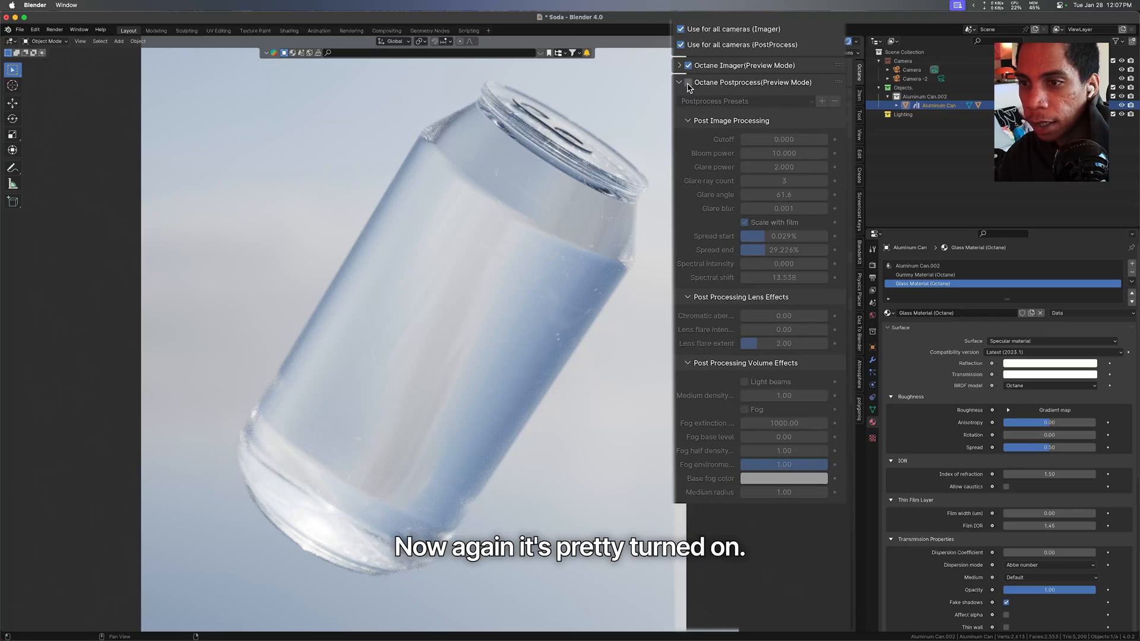
{"action": "left_click", "coordinate": [687, 82]}
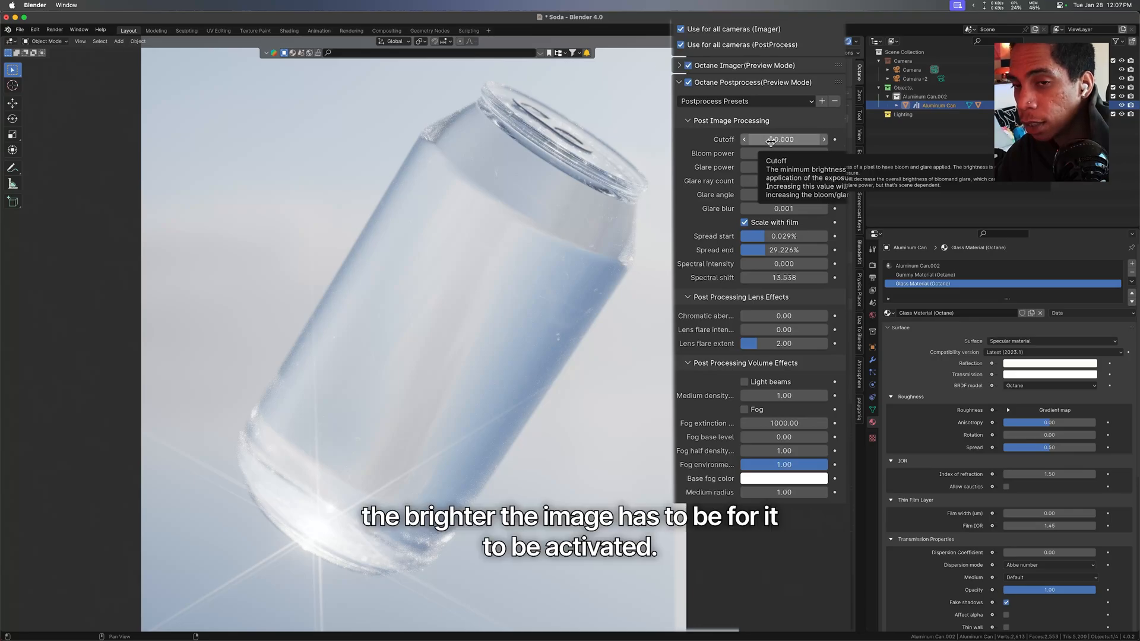
{"action": "left_click", "coordinate": [783, 139]}
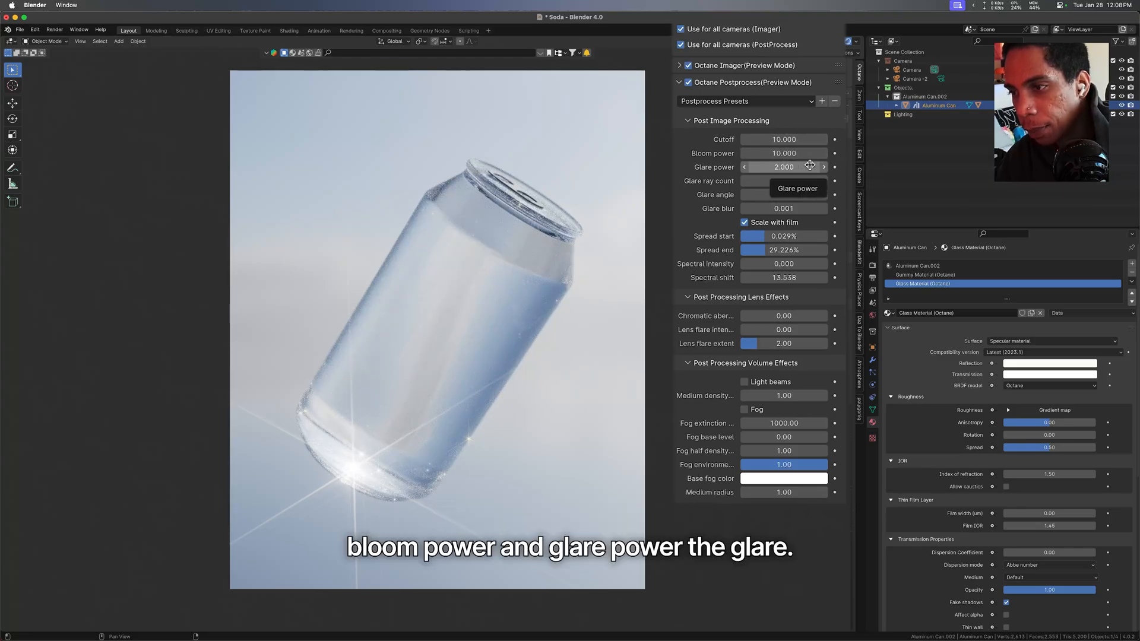
Step: Set the Octane Glare power to 0.5
{"action": "type", "text": "20"}
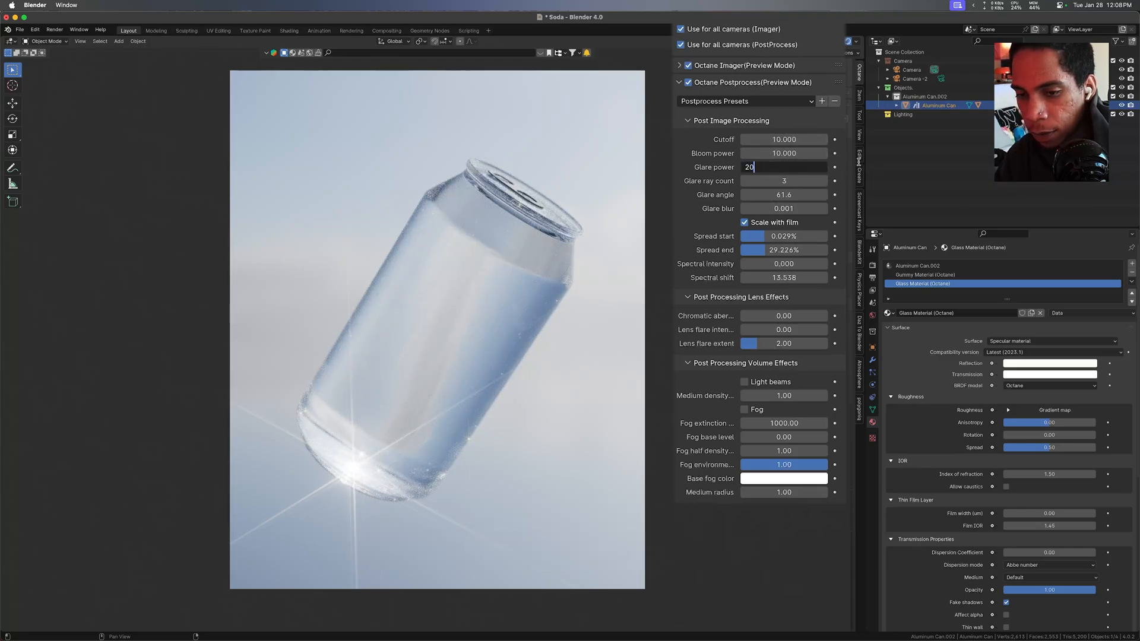
{"action": "key", "text": "Return"}
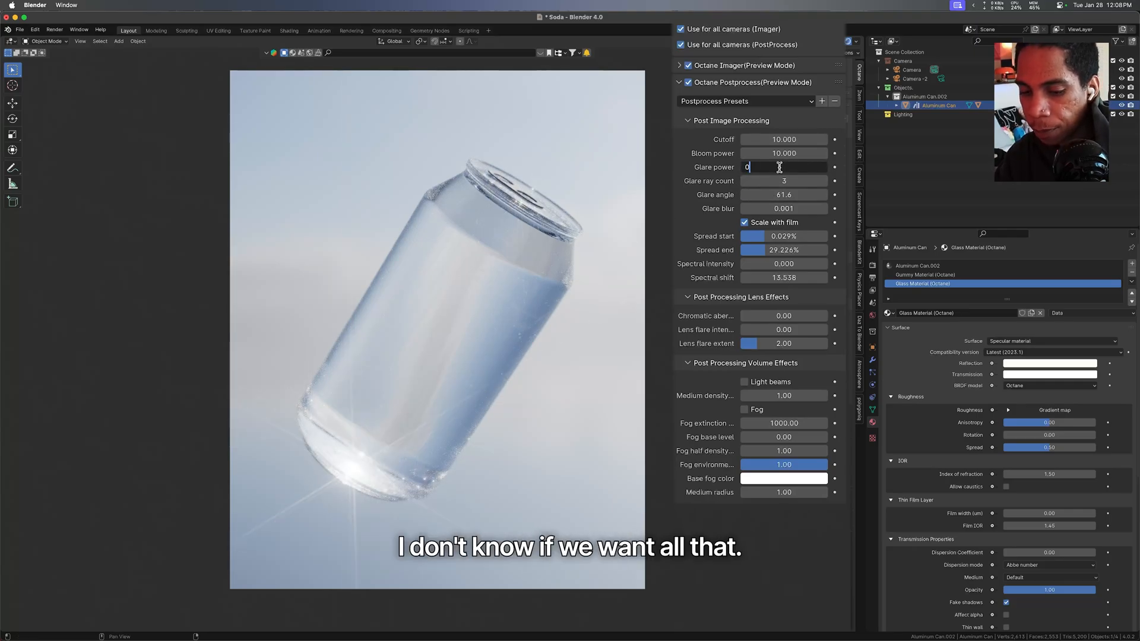
{"action": "type", "text": "0.500"}
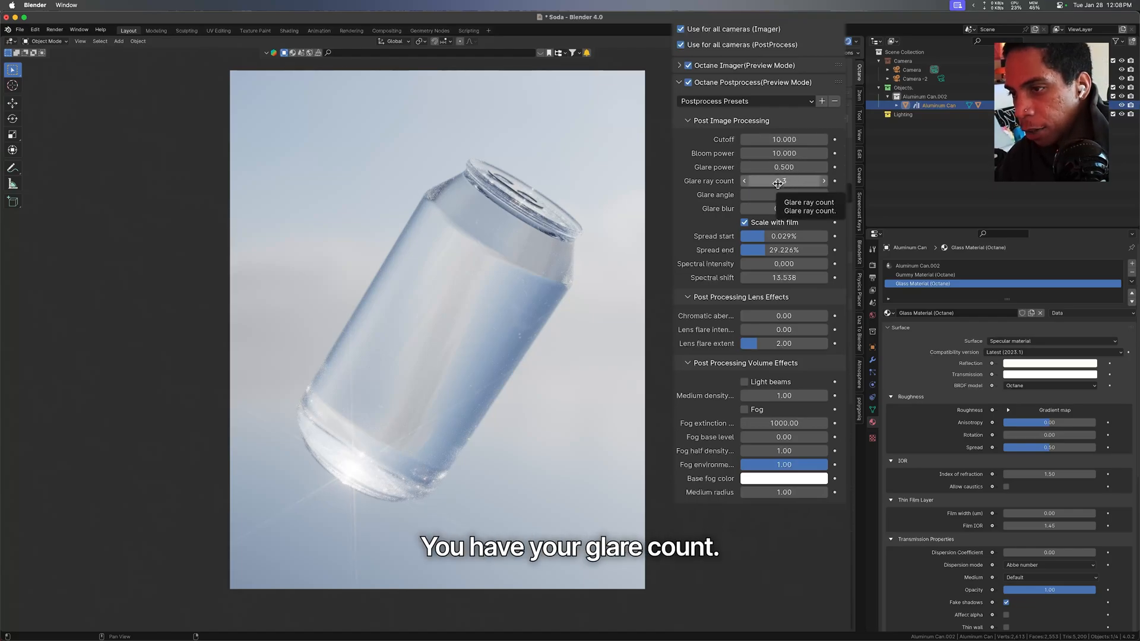
Step: Set the Glare angle to 46.6 and collapse the Lens and Volume Effects subpanels
{"action": "left_click", "coordinate": [783, 181]}
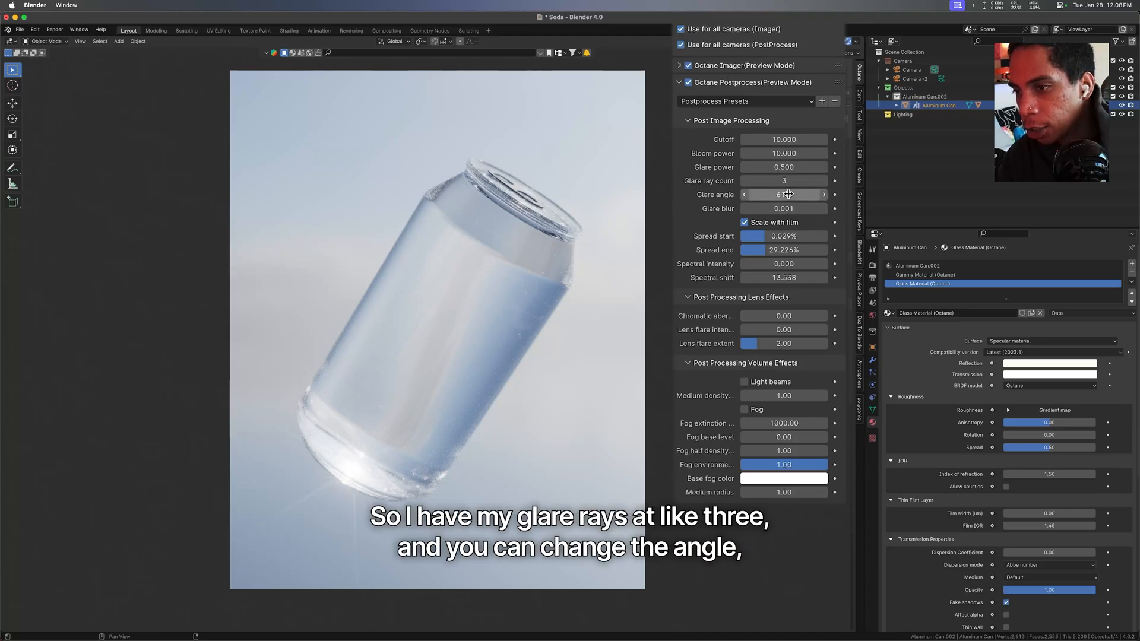
{"action": "left_click_drag", "start_coordinate": [756, 194], "coordinate": [807, 194]}
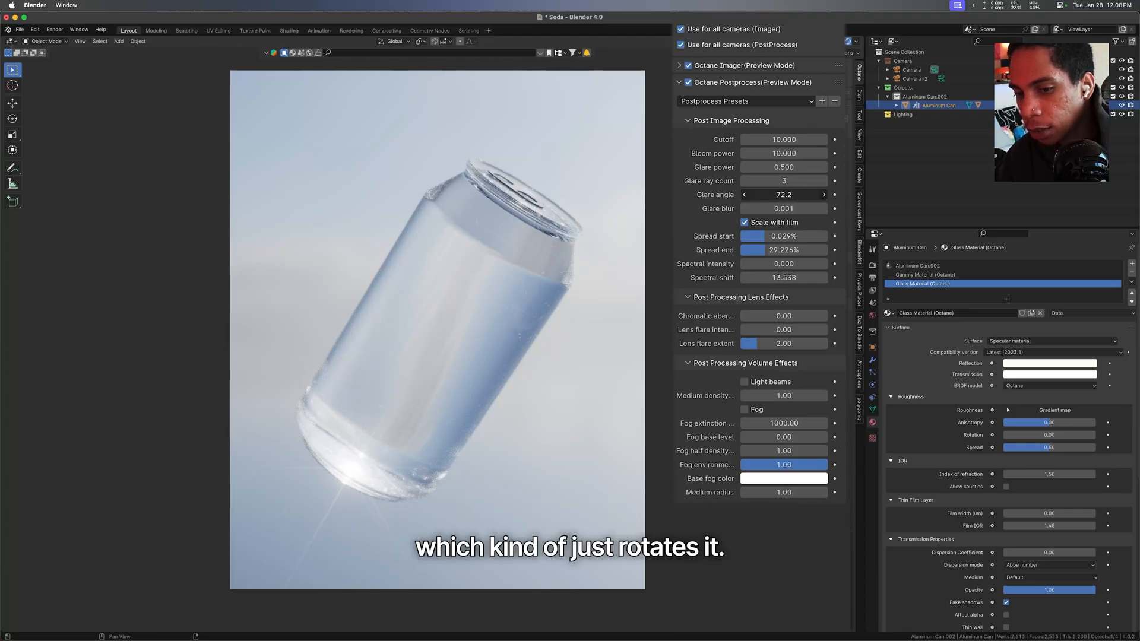
{"action": "left_click_drag", "start_coordinate": [783, 208], "coordinate": [763, 208]}
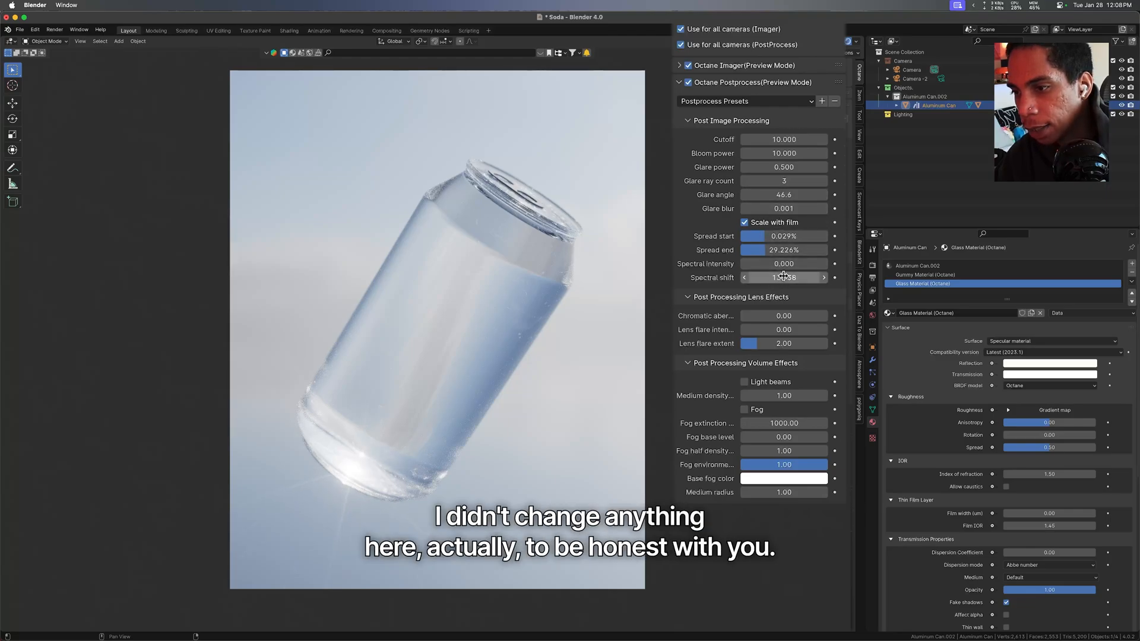
{"action": "mouse_move", "coordinate": [784, 264]}
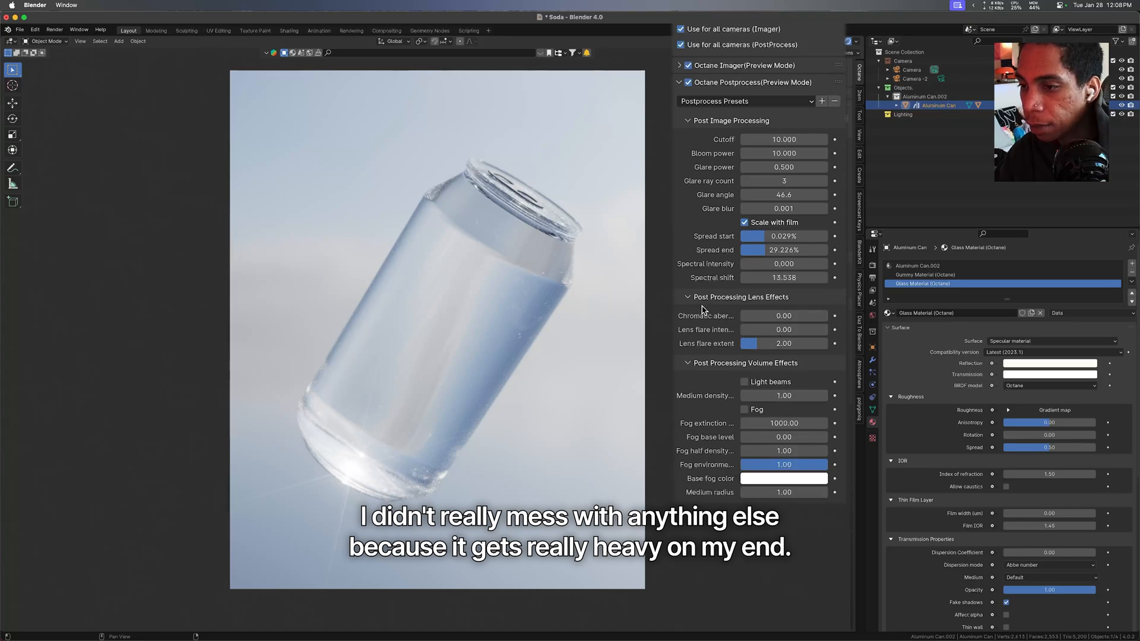
{"action": "left_click", "coordinate": [685, 297]}
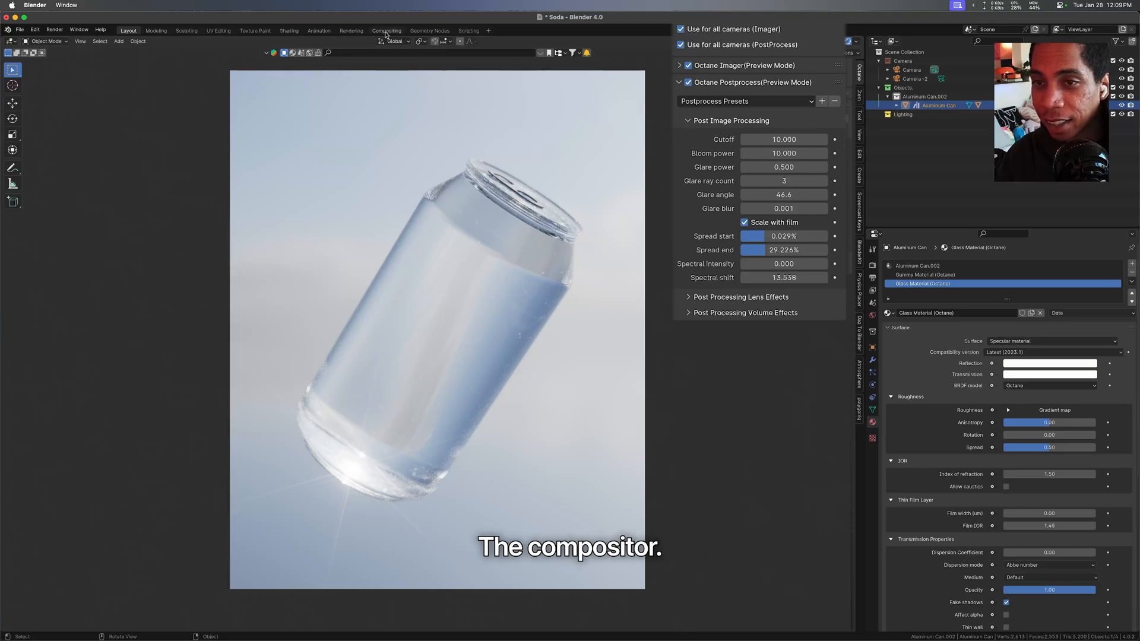
Step: In the Compositing workspace, shift Render Layers left to inspect the Denoise and 0.6 Mix nodes
{"action": "left_click", "coordinate": [386, 31]}
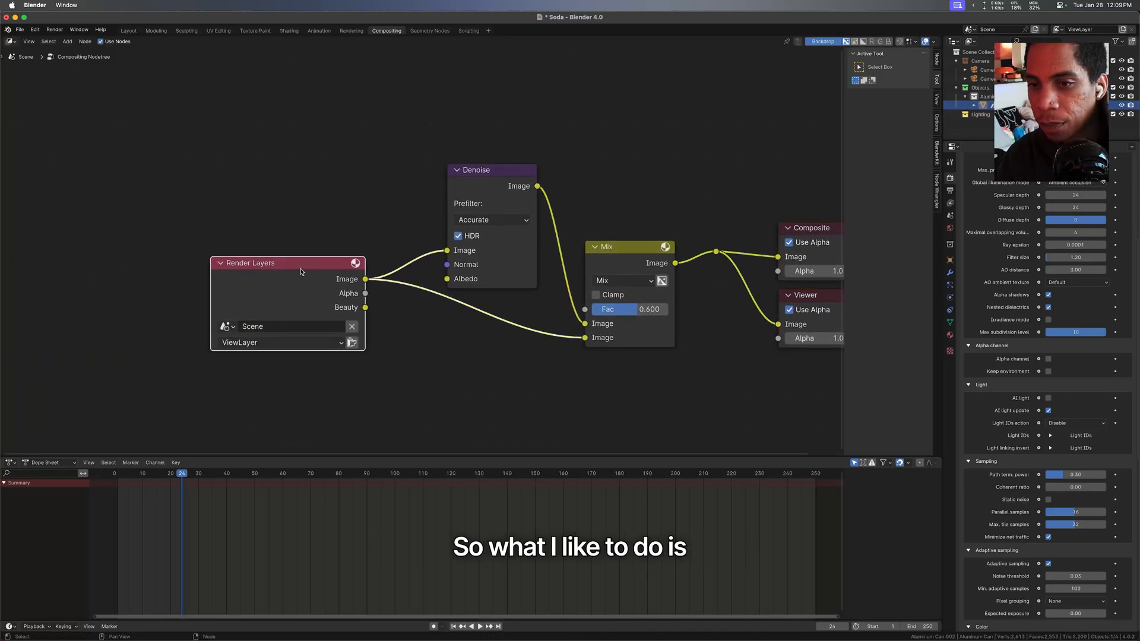
{"action": "left_click_drag", "start_coordinate": [301, 272], "coordinate": [284, 270]}
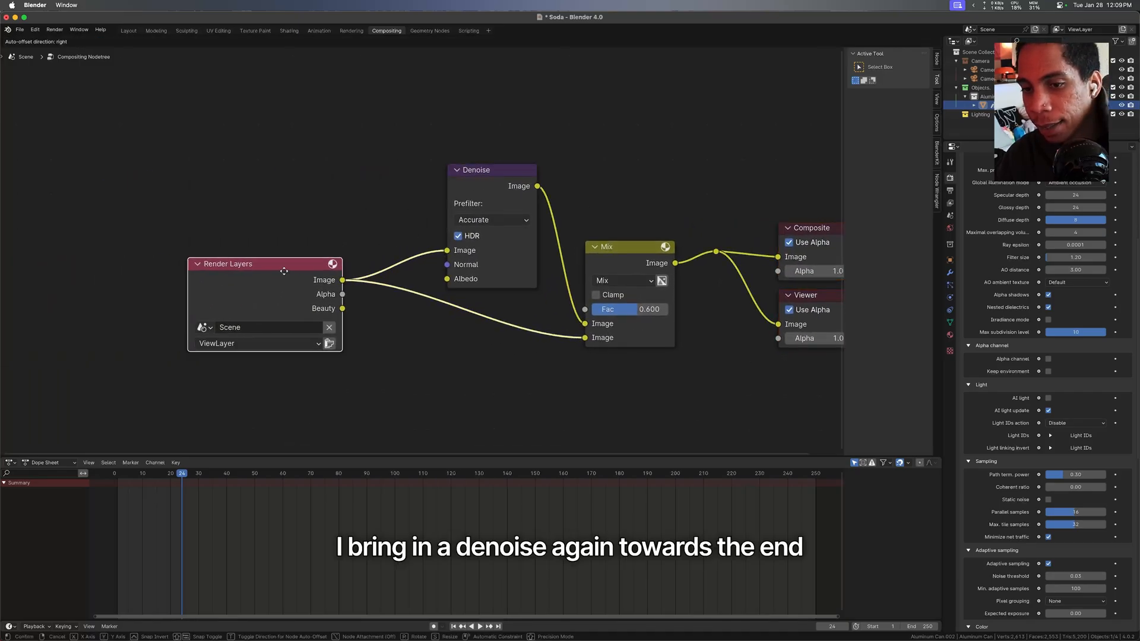
{"action": "left_click_drag", "start_coordinate": [264, 264], "coordinate": [210, 264]}
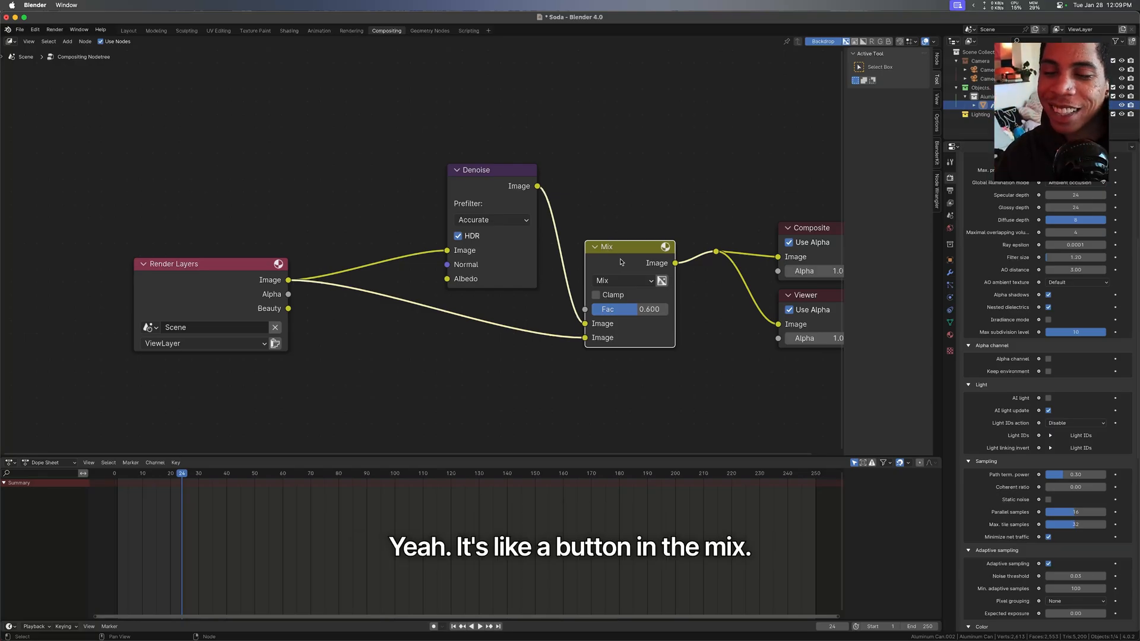
{"action": "mouse_move", "coordinate": [633, 264]}
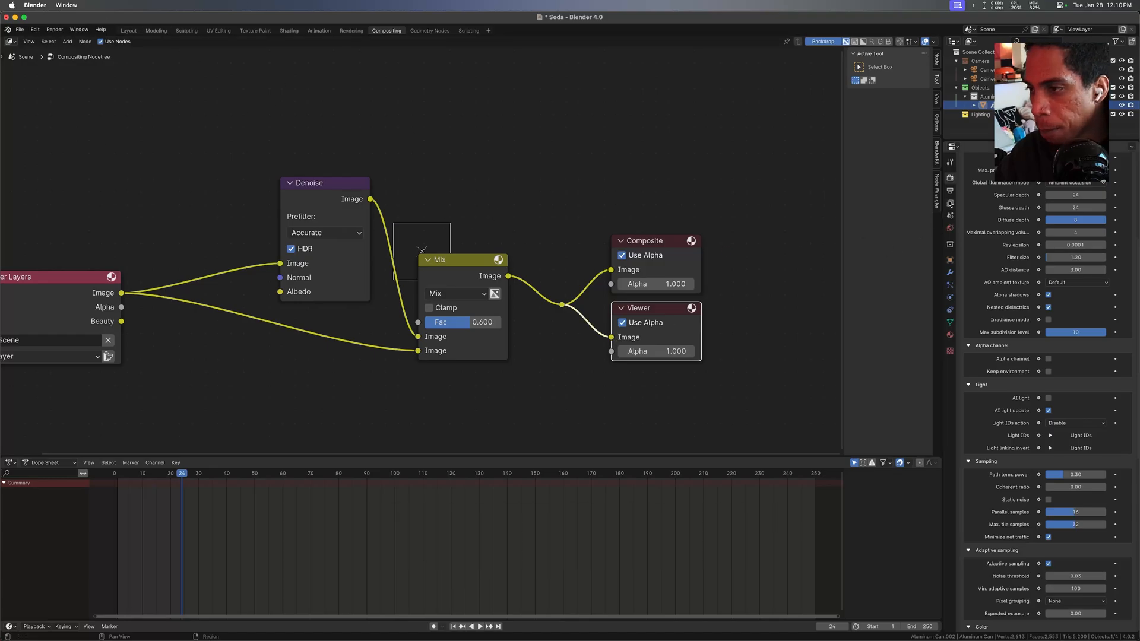
{"action": "left_click", "coordinate": [127, 30]}
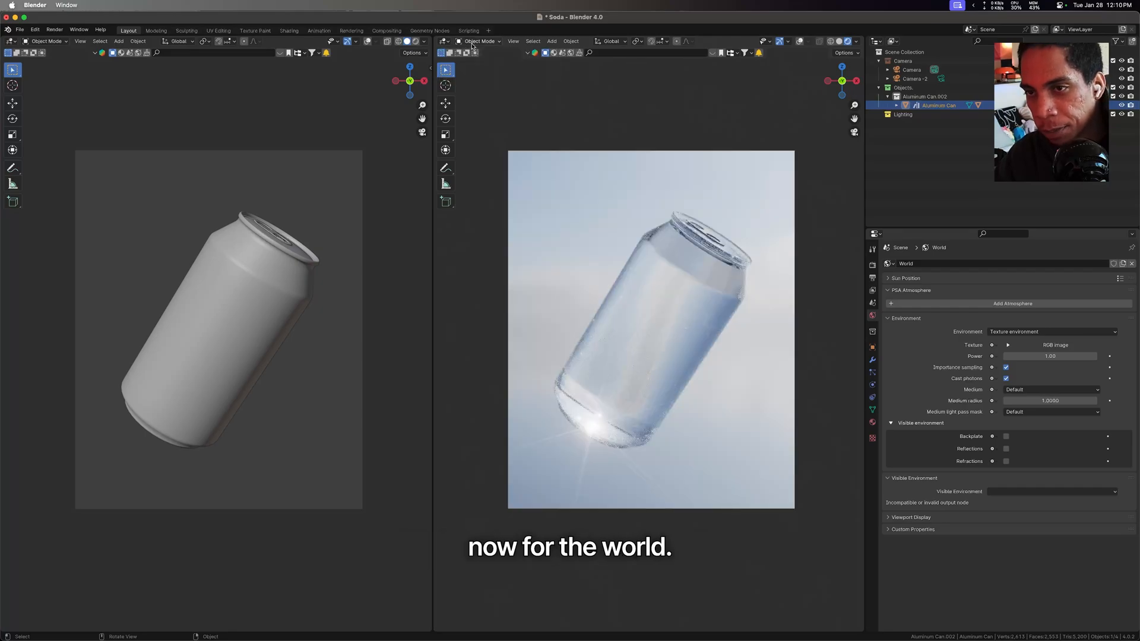
Step: Turn the right editor into a Shader Editor showing World nodes
{"action": "left_click", "coordinate": [444, 41]}
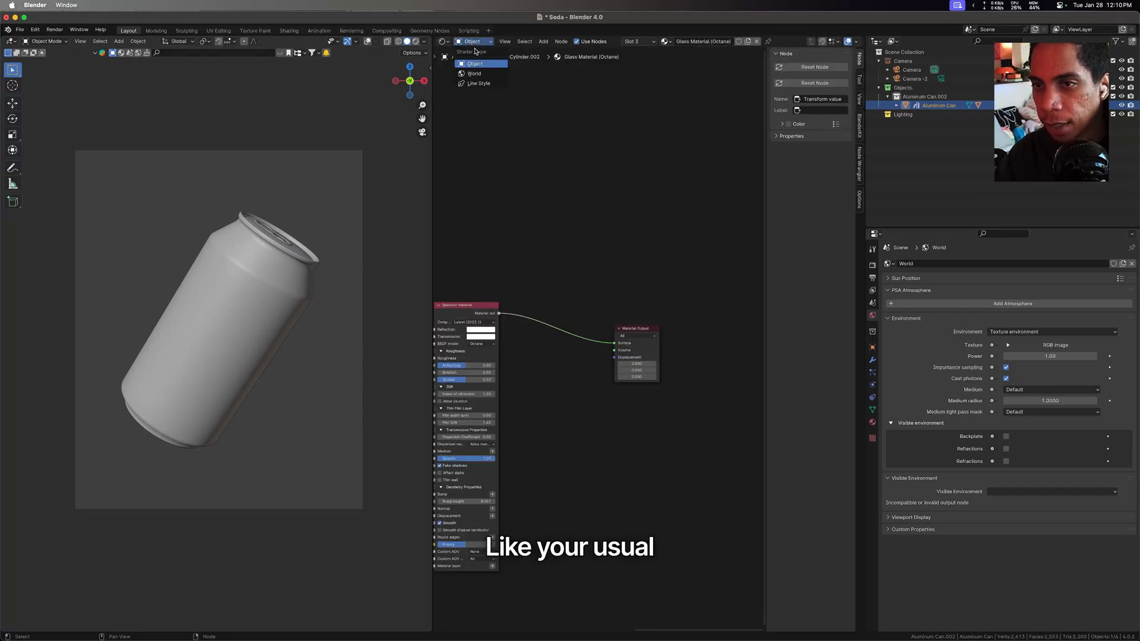
{"action": "left_click", "coordinate": [473, 74]}
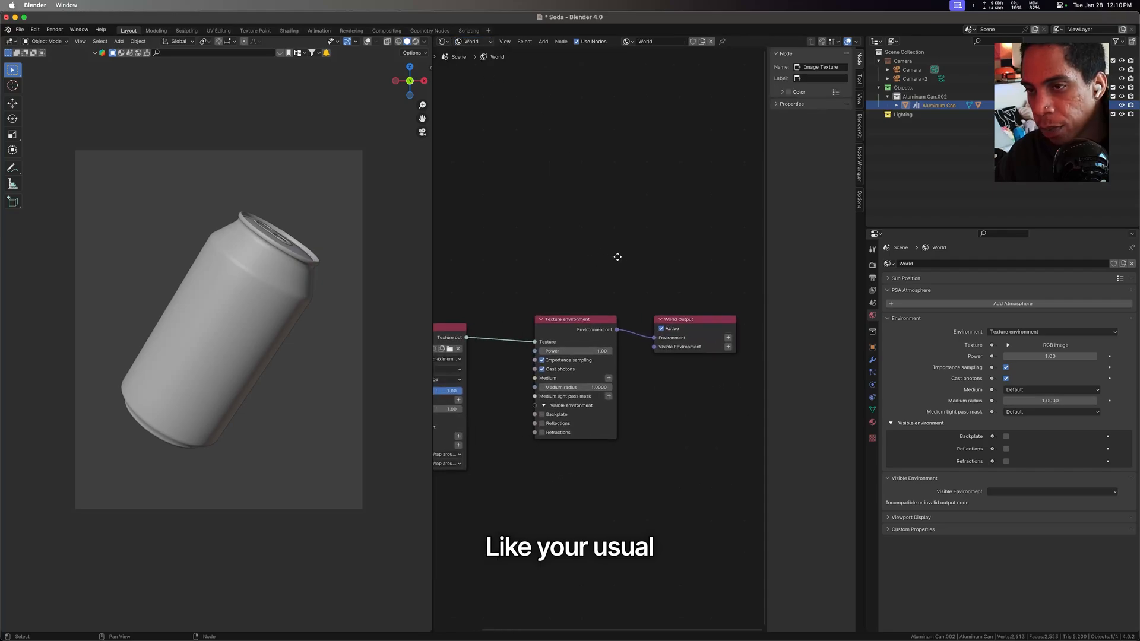